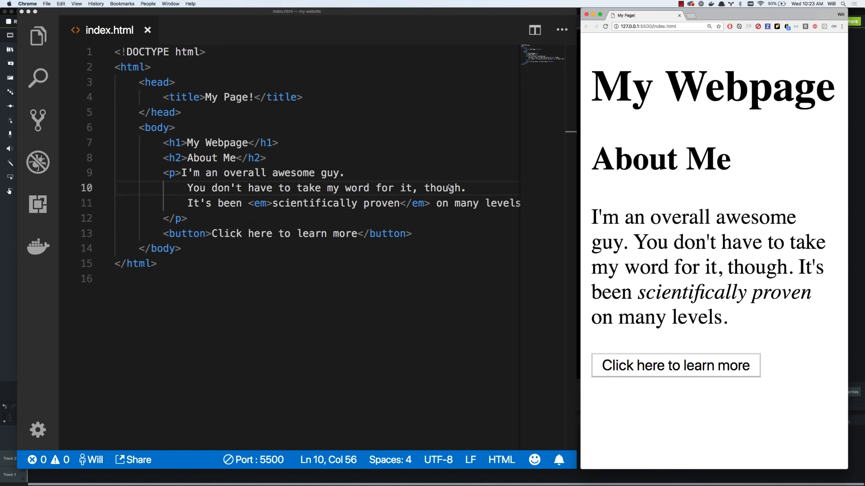
mouse_move(469, 117)
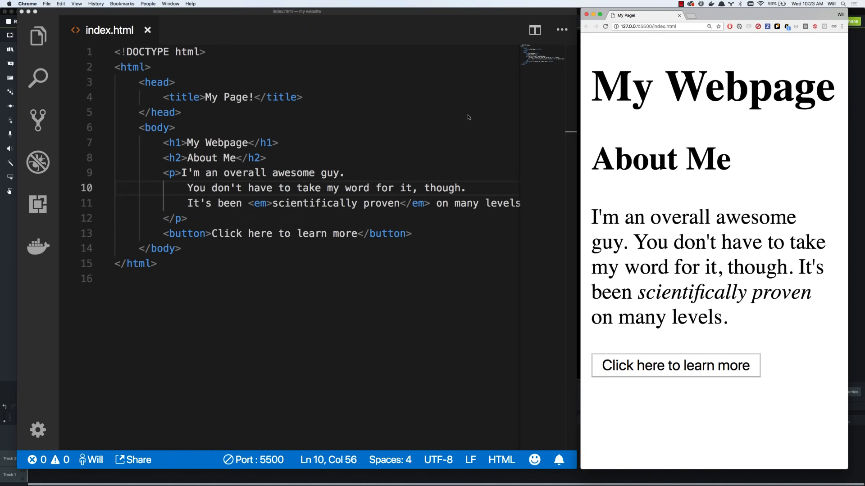
mouse_move(720, 120)
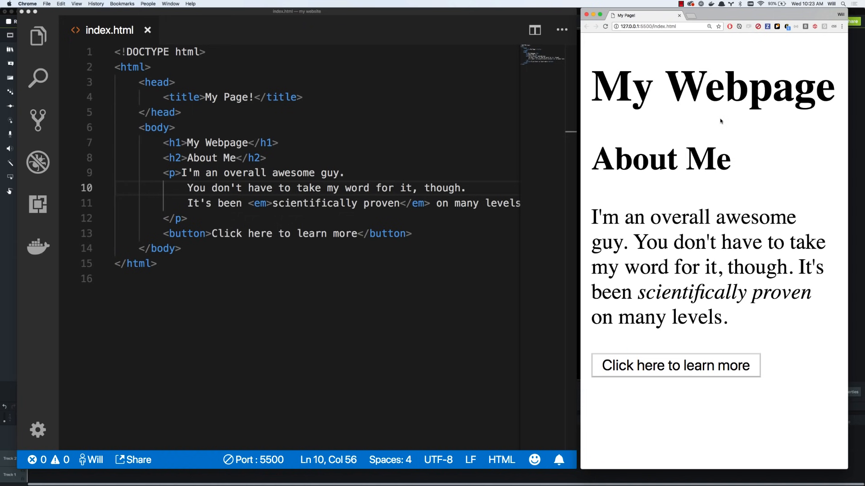
mouse_move(714, 118)
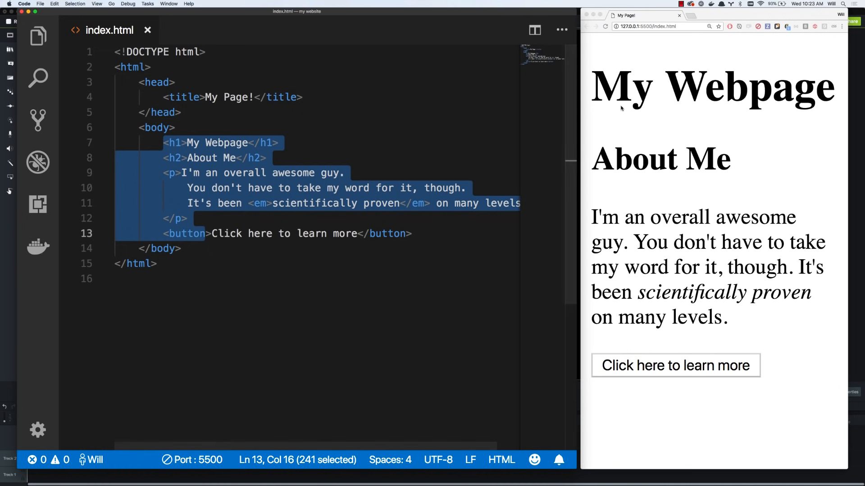
mouse_move(631, 194)
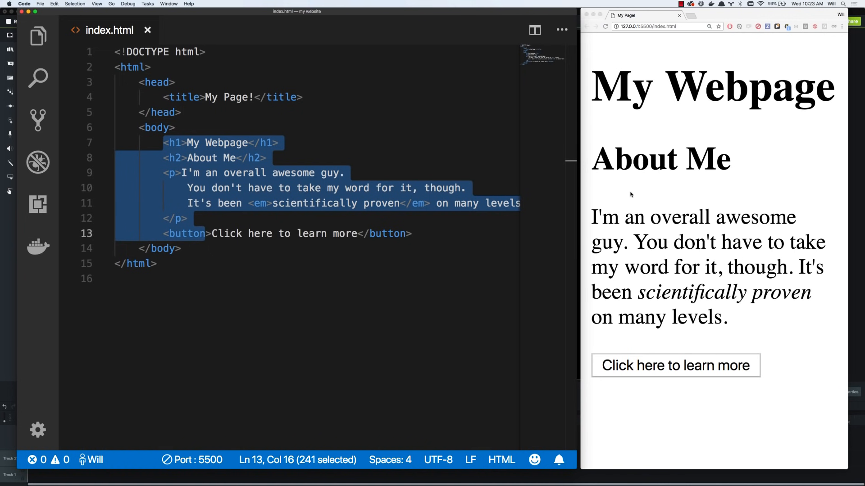
mouse_move(719, 199)
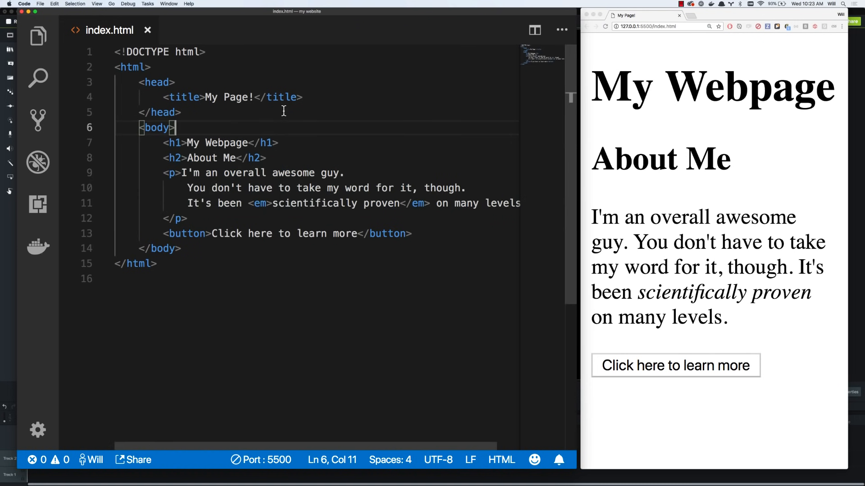
Insert an empty style element on a new line below the title in the head
left_click(306, 98)
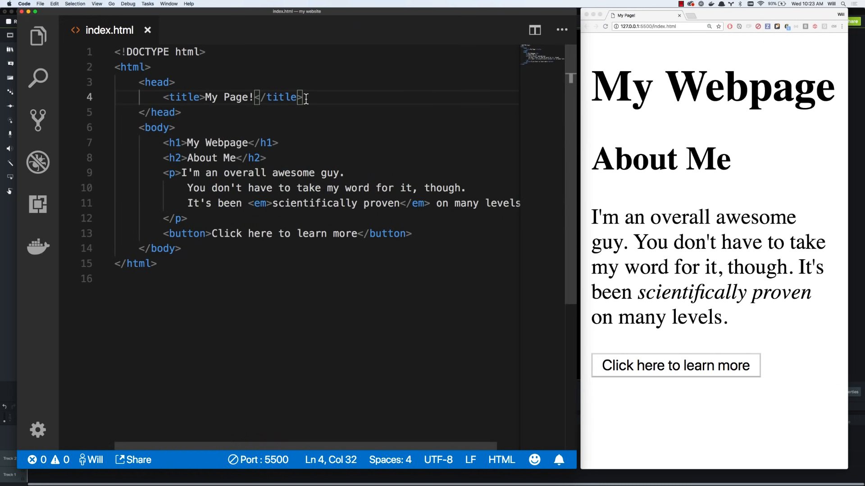
key("Enter")
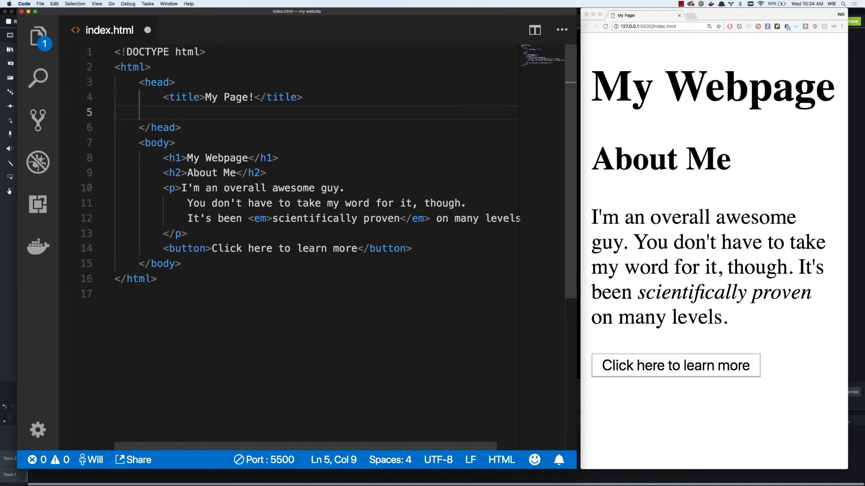
type("style")
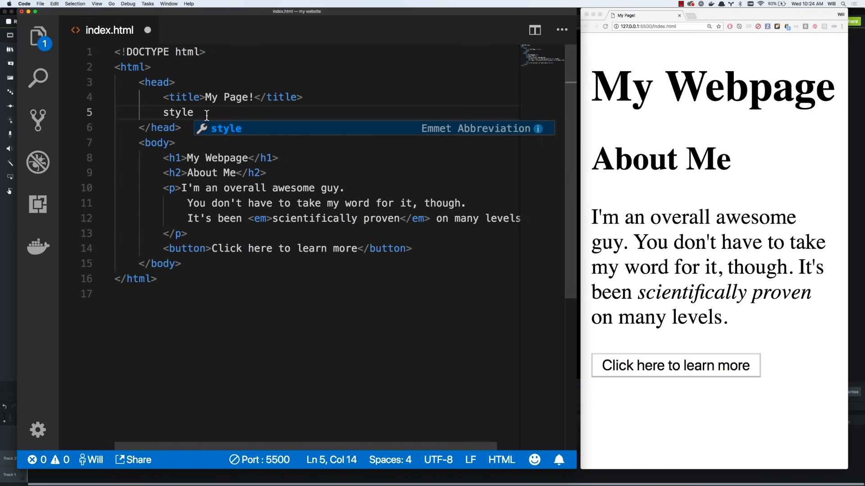
type("li")
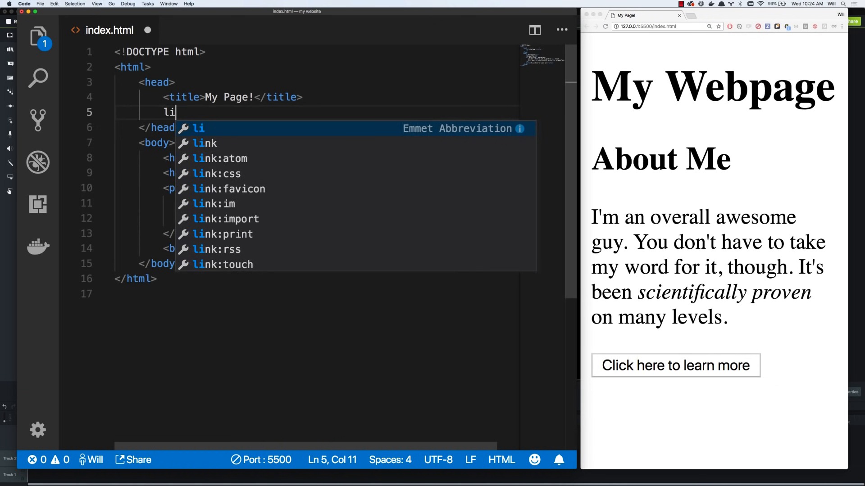
type("nk")
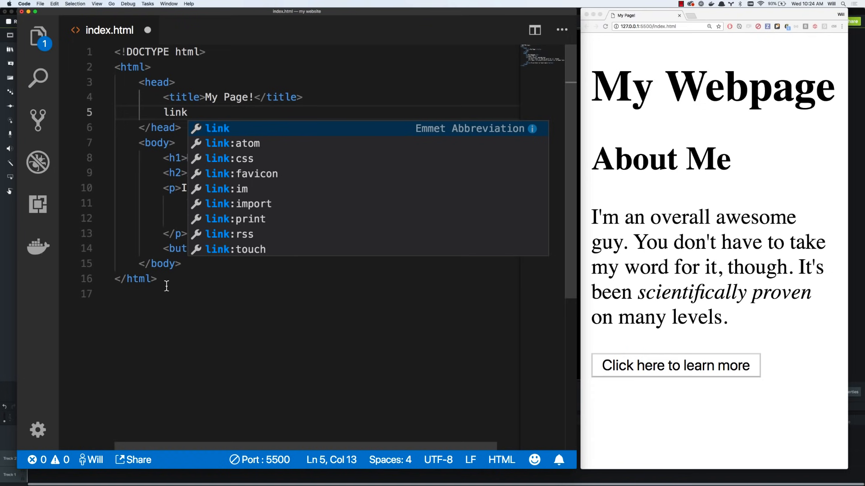
key("backspace")
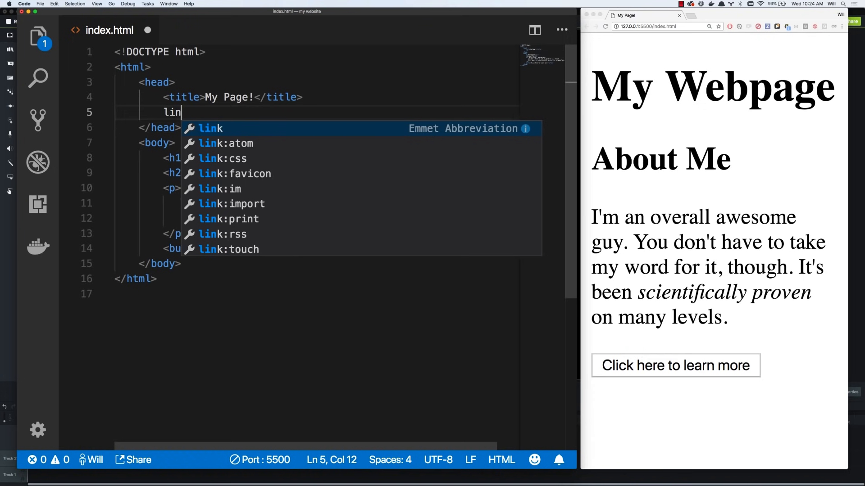
type("style></style>")
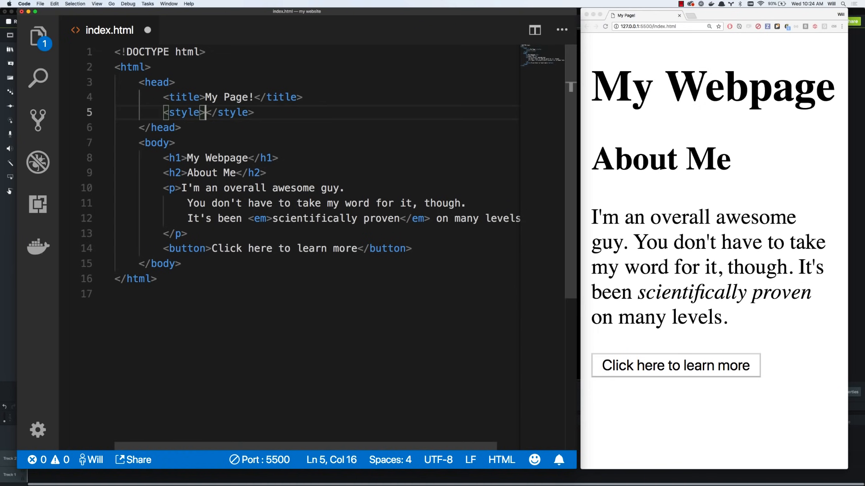
key("Enter")
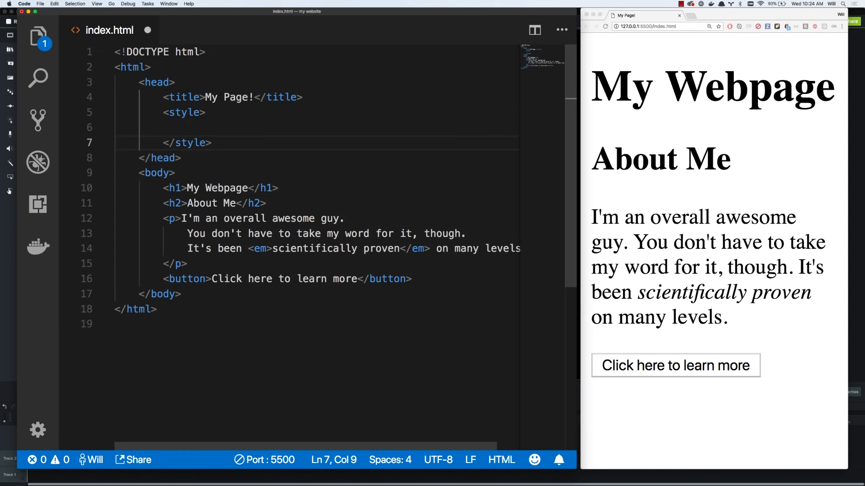
right_click(215, 142)
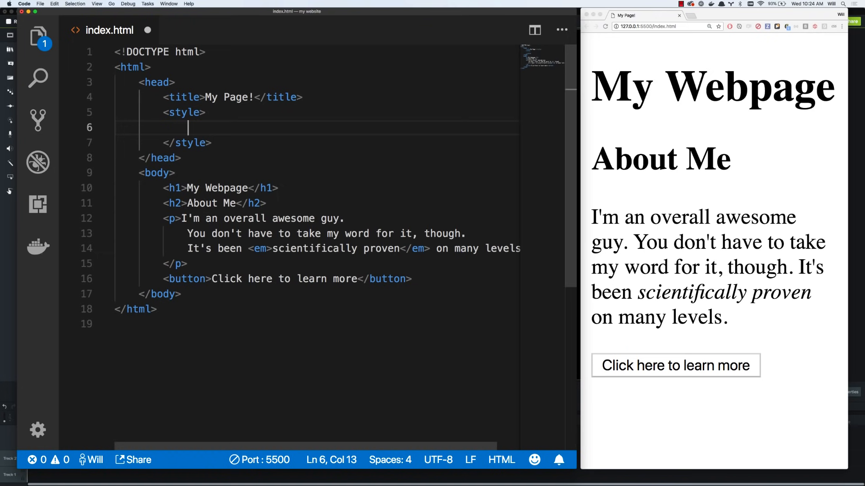
Write a placeholder rule 'selector { property: value; property2: value; }' in the style block
type("selector")
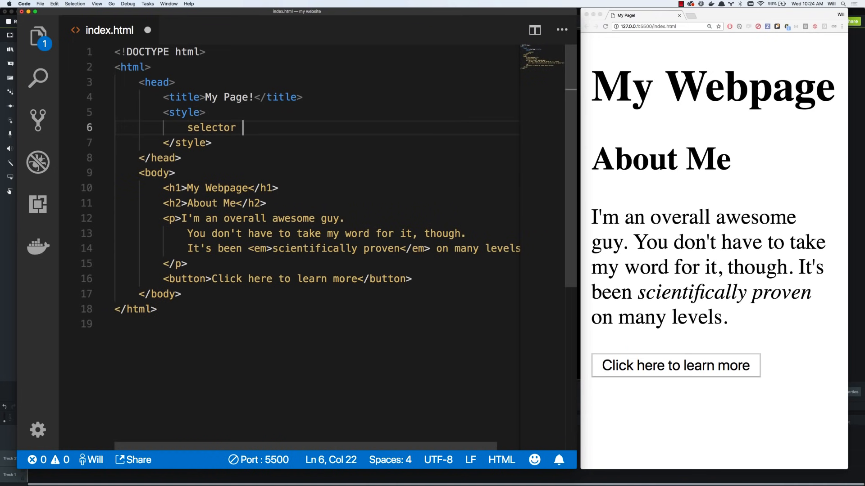
type("{")
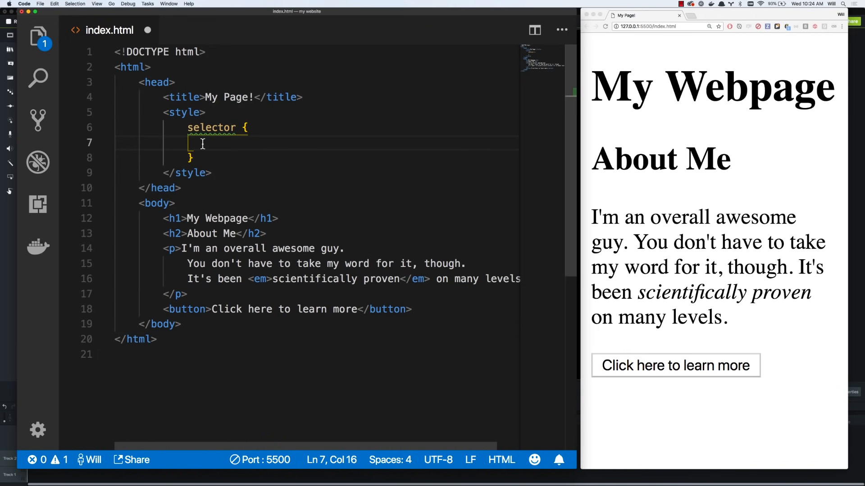
type("property: value;")
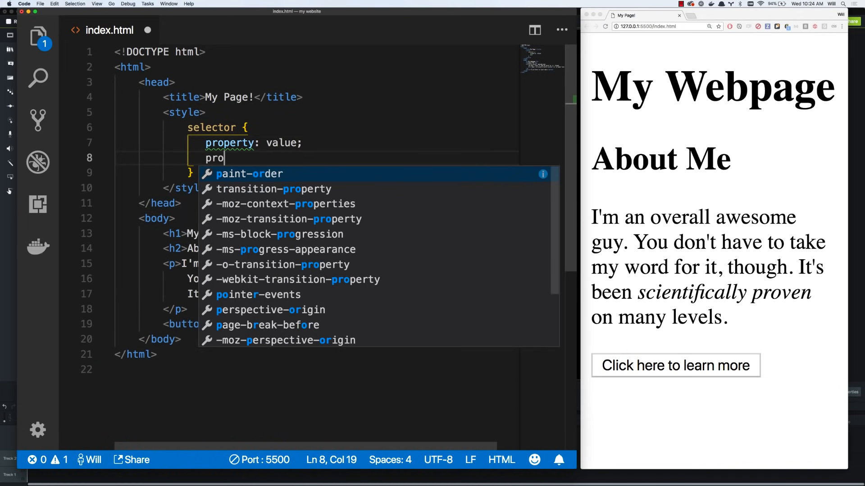
key("Escape")
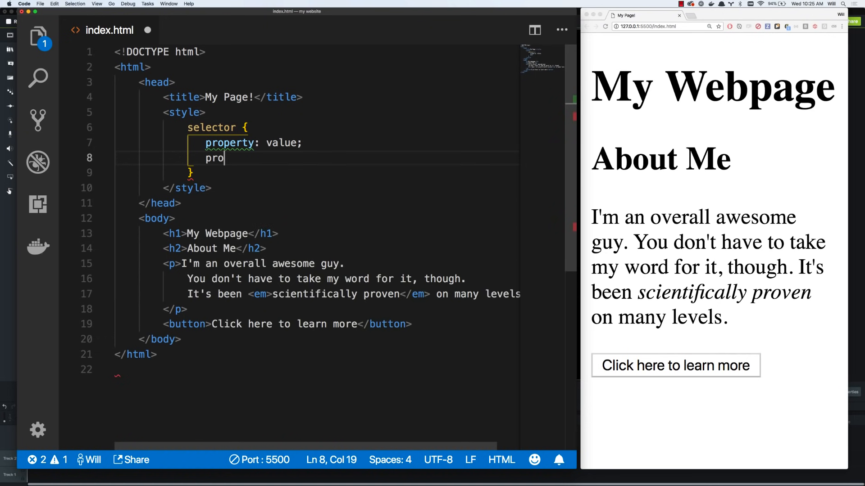
type("perty2:")
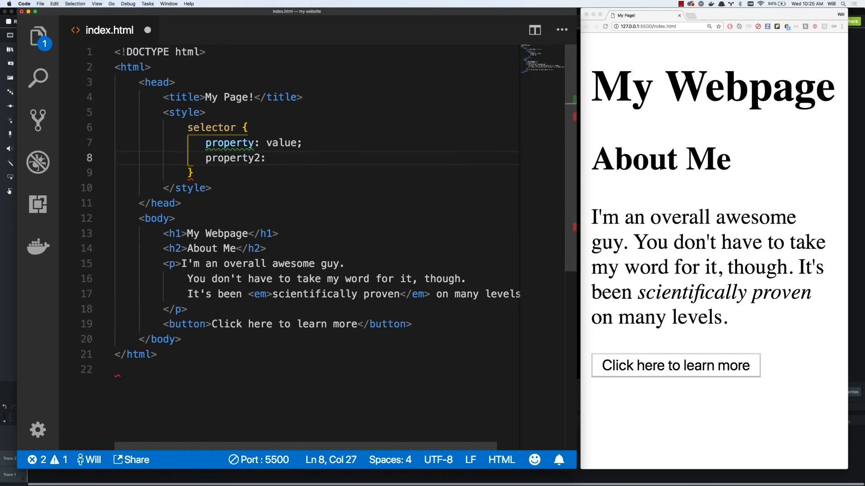
type("value;")
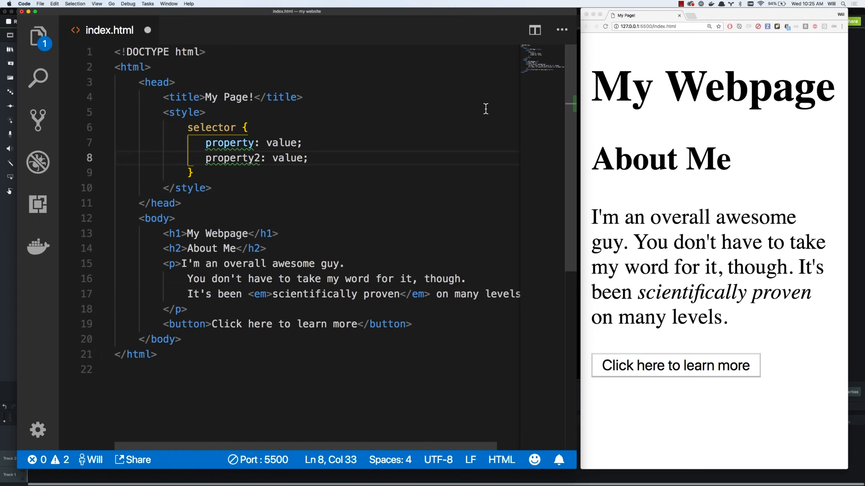
Select the placeholder word 'selector' ready to be replaced
double_click(230, 142)
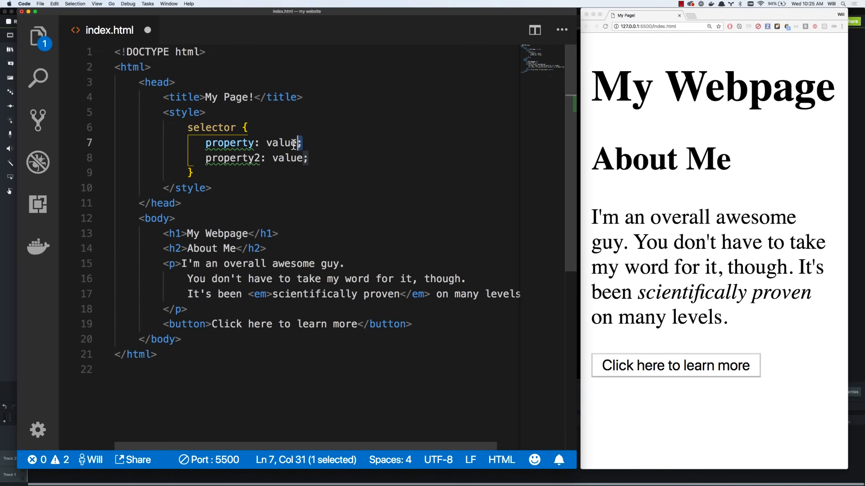
left_click(206, 133)
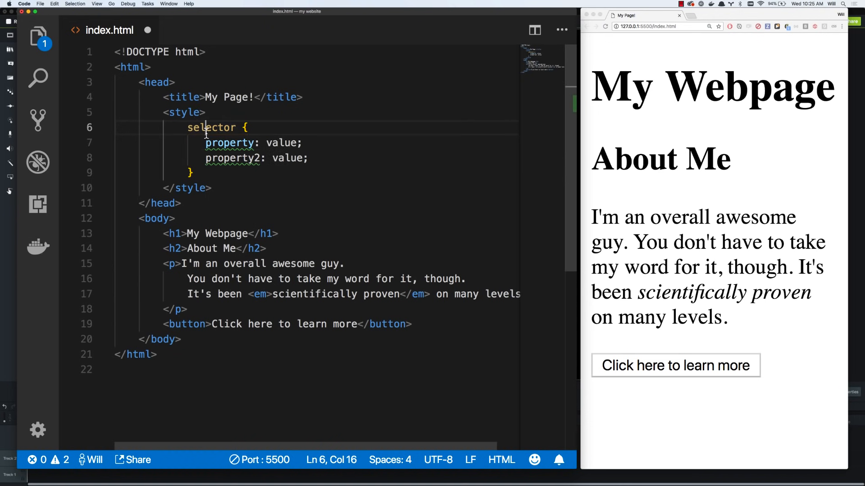
double_click(212, 128)
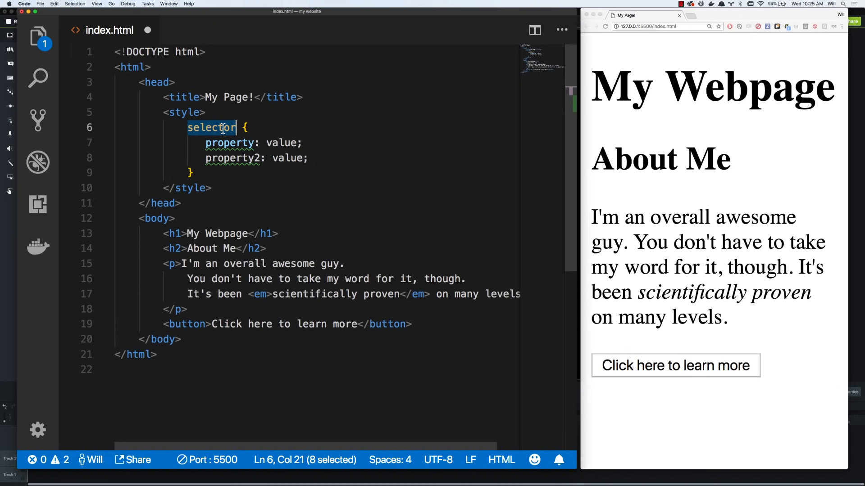
Turn the placeholder into an h1 rule with a single 'color: red' declaration
type("h1 {")
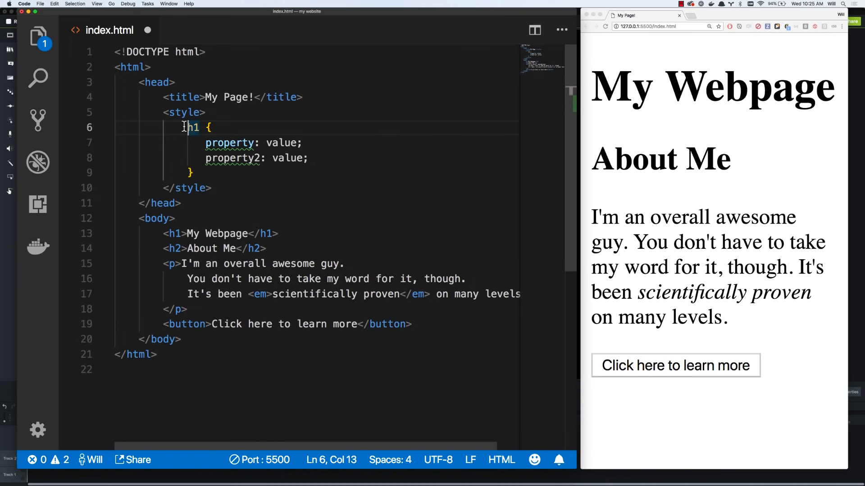
double_click(191, 128)
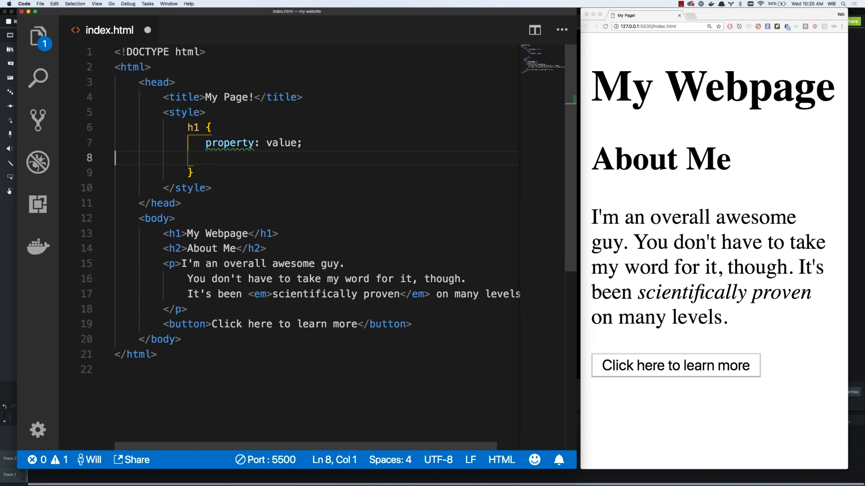
double_click(230, 143)
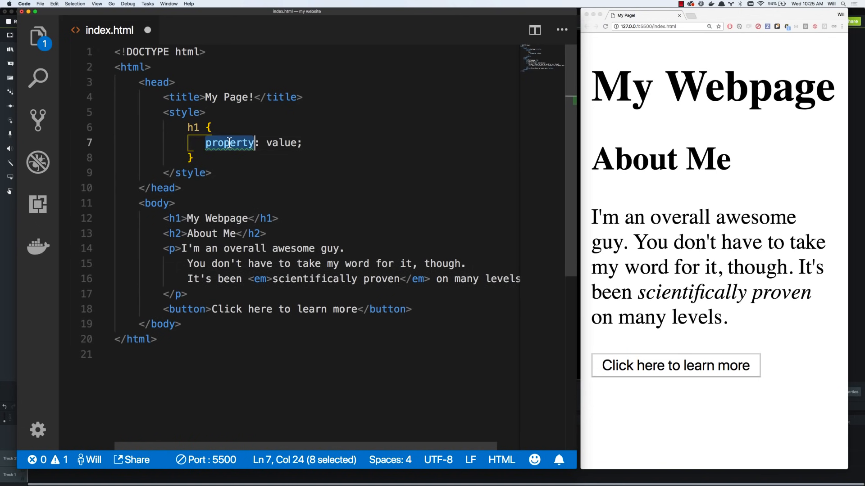
type("color")
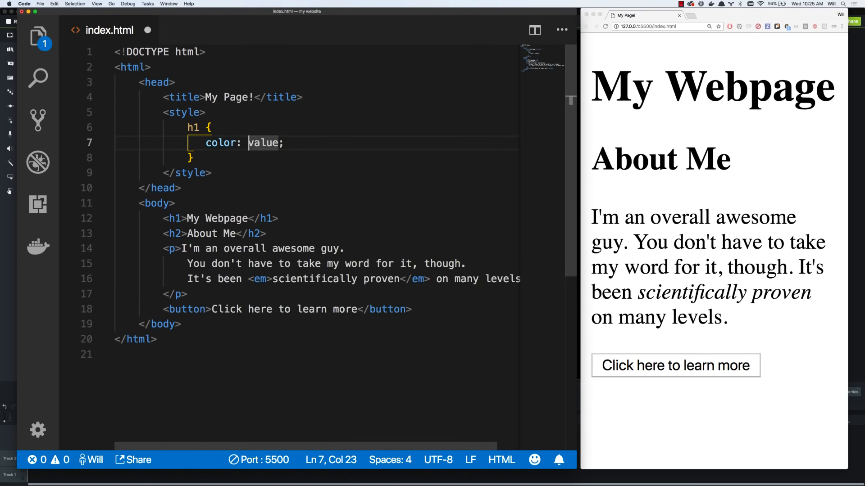
type("red")
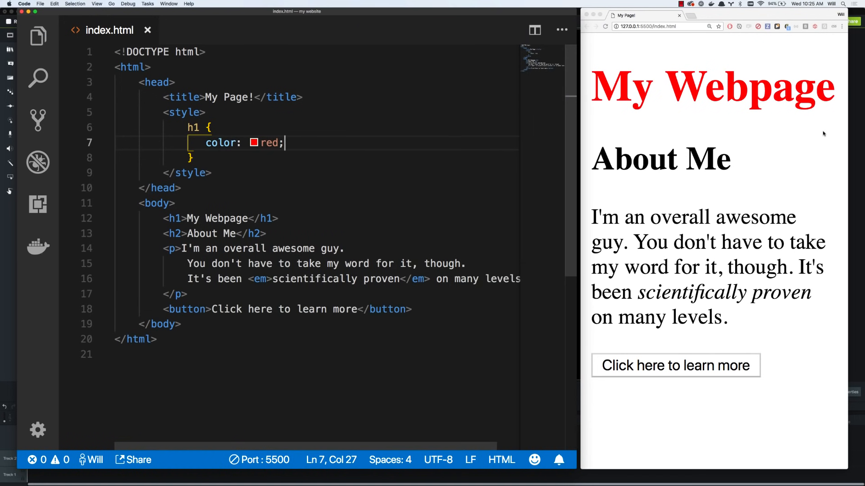
mouse_move(689, 78)
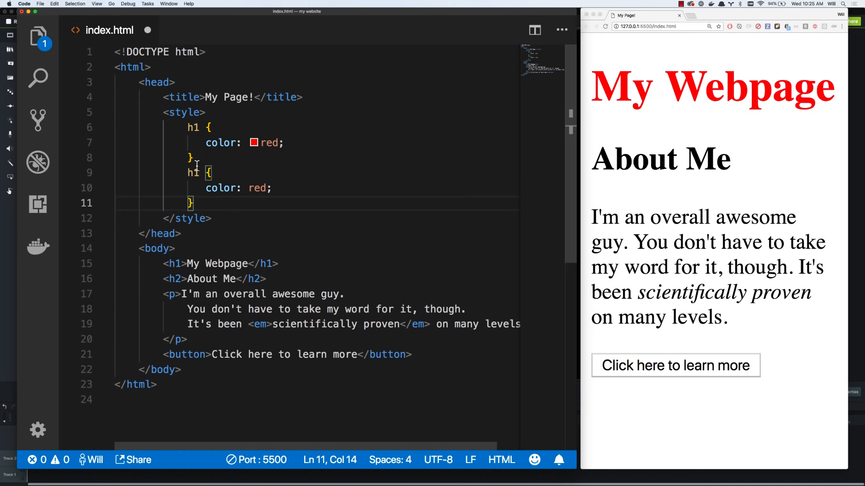
Rename the duplicated rule to h2 and set its color to dark gray rgb(93, 93, 93)
type("h2")
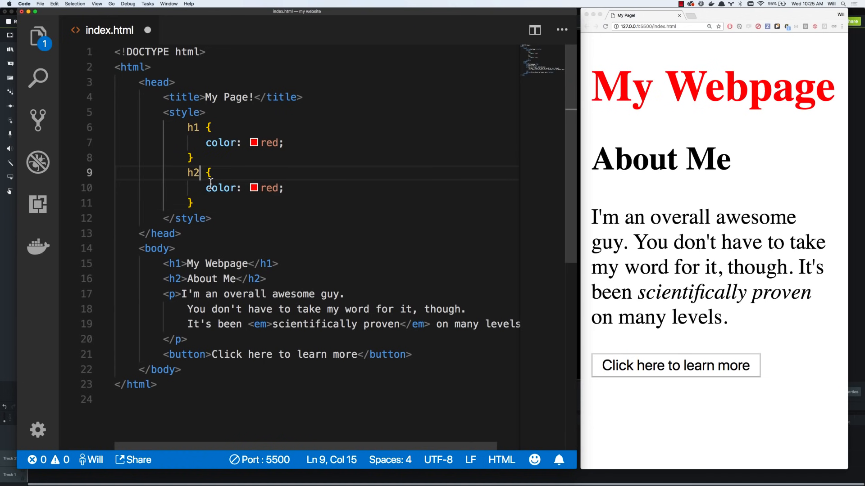
double_click(270, 188)
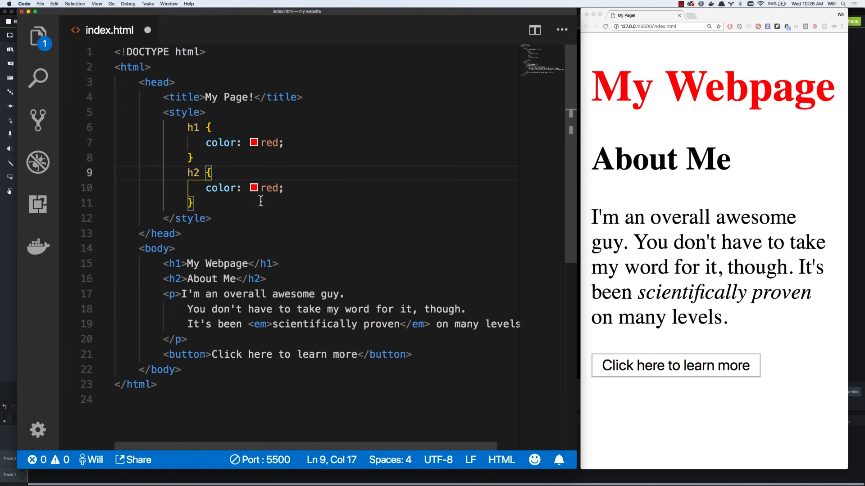
left_click(254, 187)
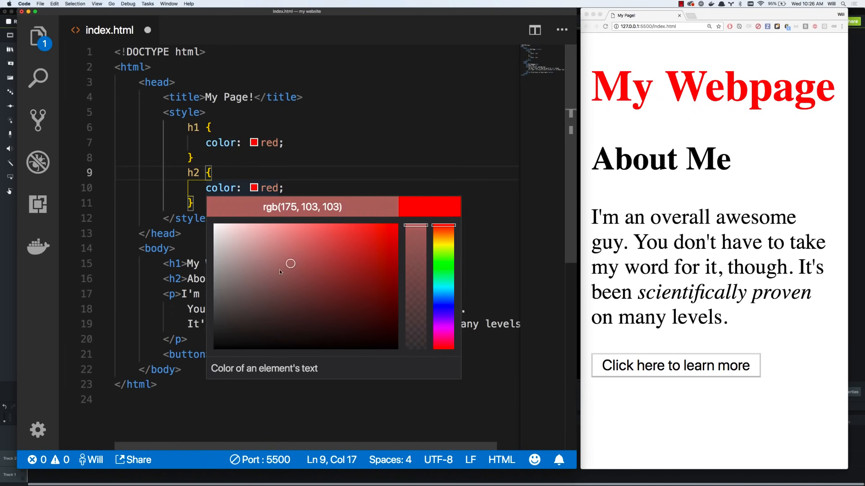
left_click_drag(291, 263, 275, 272)
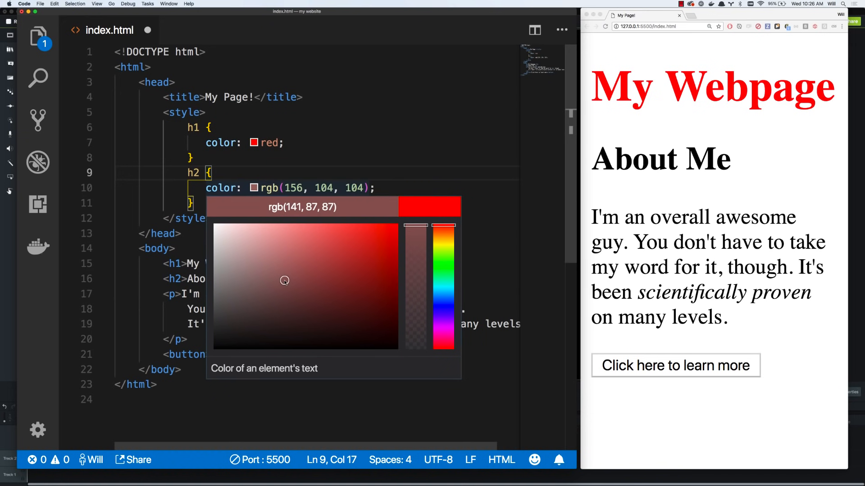
left_click_drag(444, 226, 449, 238)
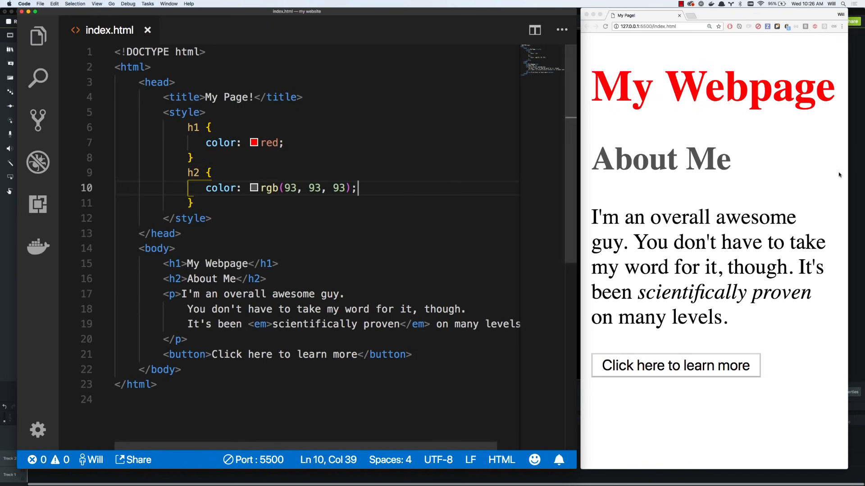
mouse_move(684, 174)
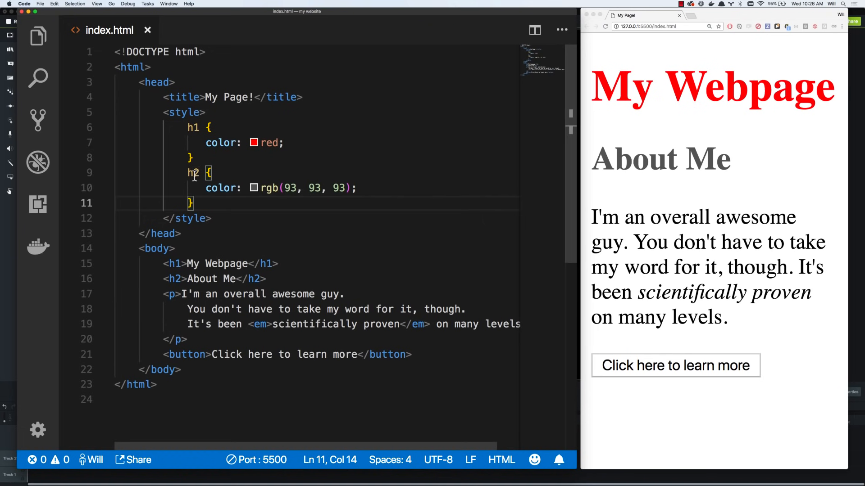
double_click(189, 172)
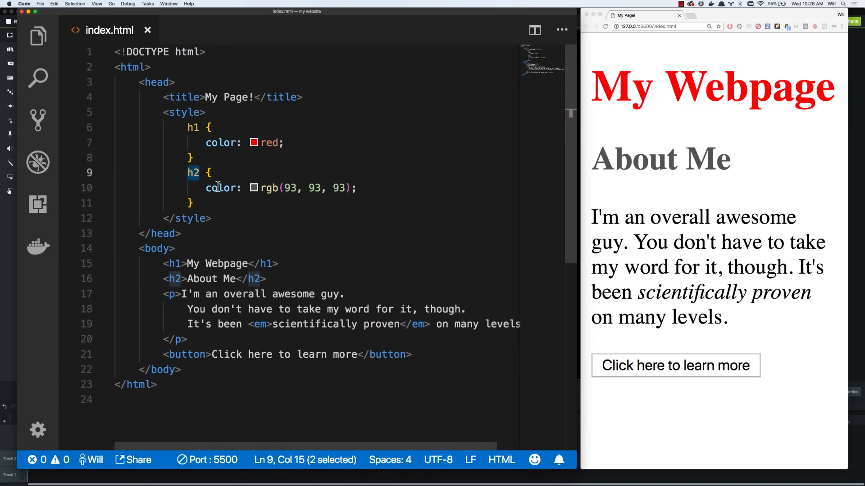
left_click(378, 187)
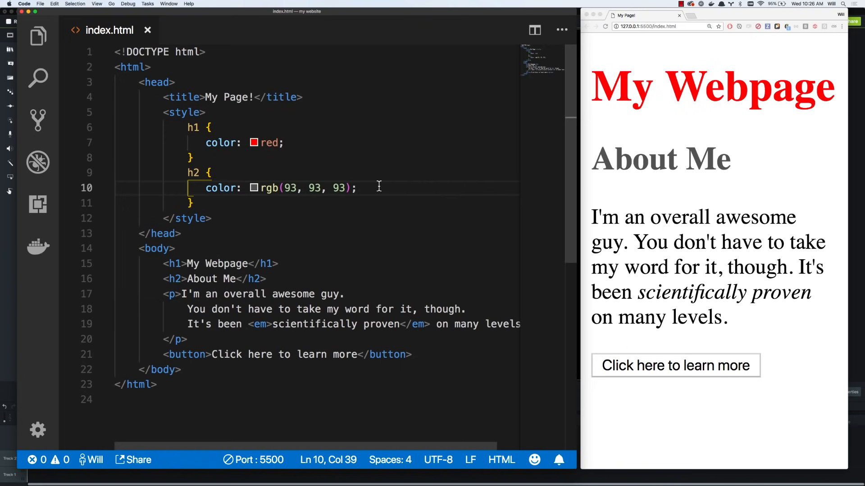
key("Enter")
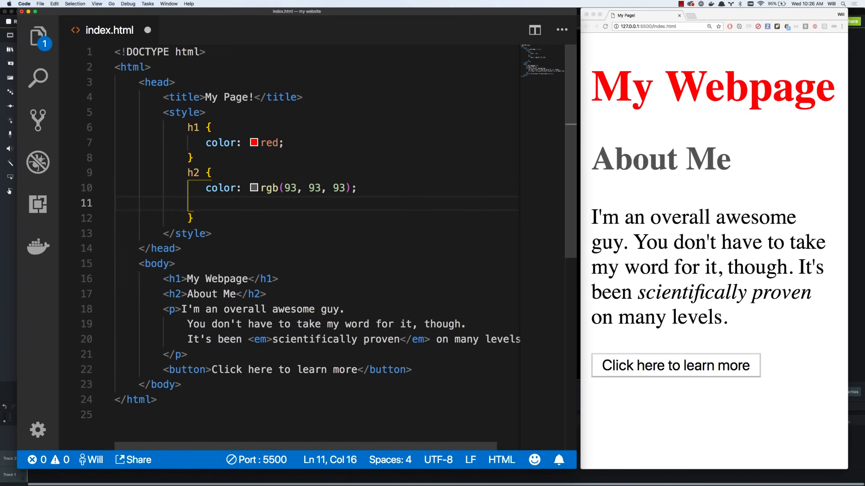
type("opacity:")
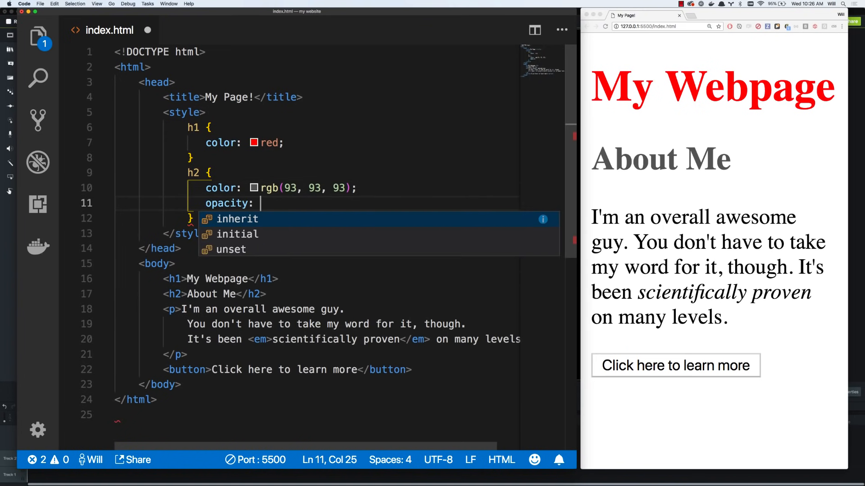
type("0.5")
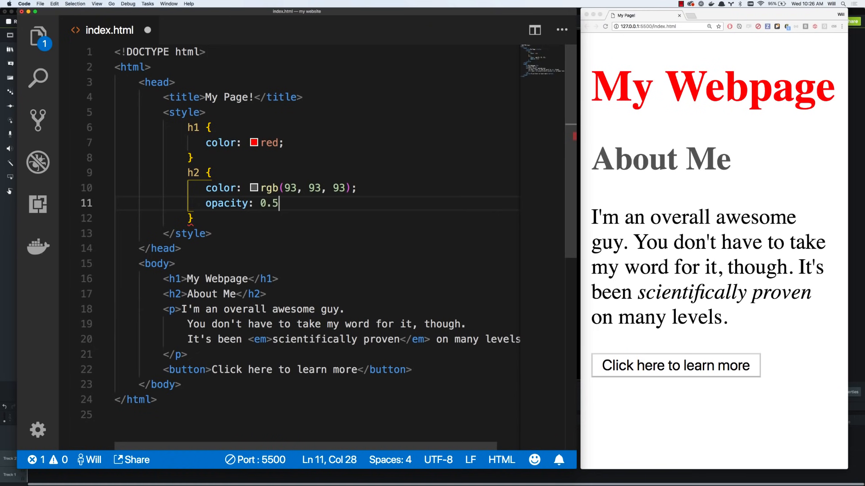
type(";")
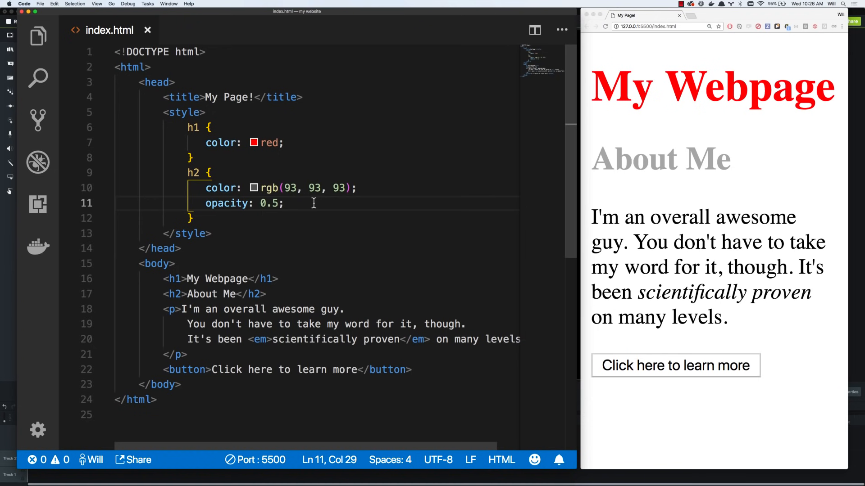
key("Backspace")
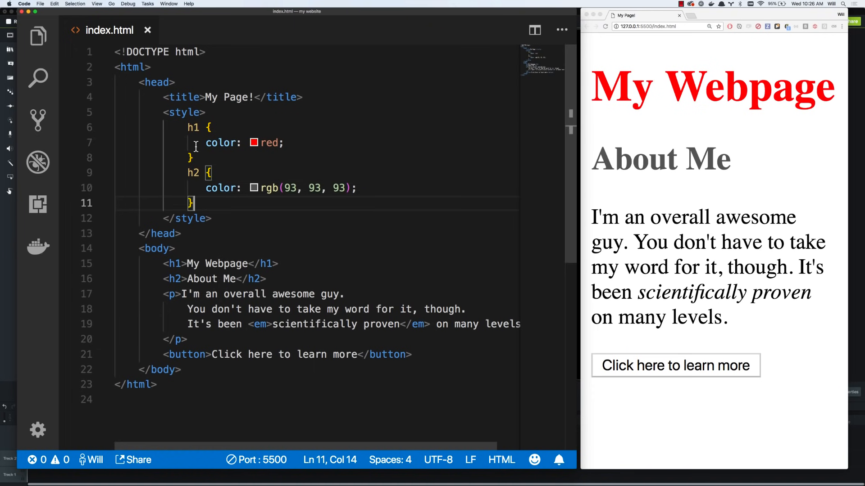
Add a body rule with background rgb(58, 58, 58) at the top of the styles
key("Enter")
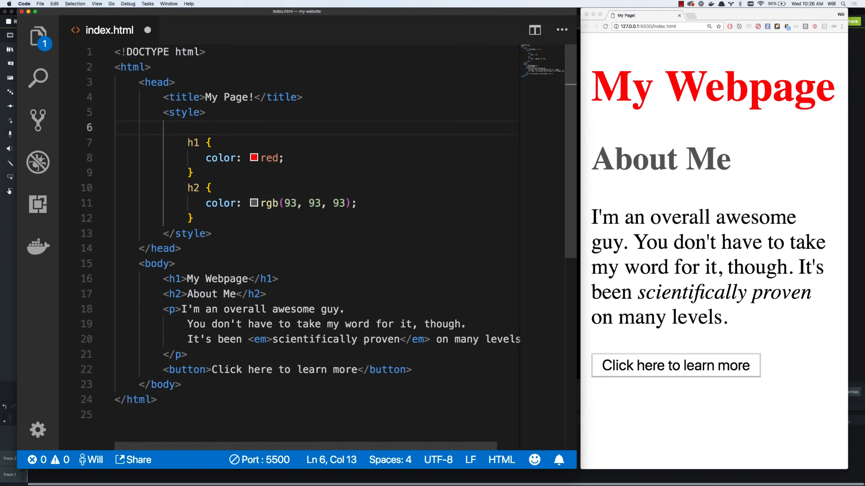
type("body {")
type("backgroun")
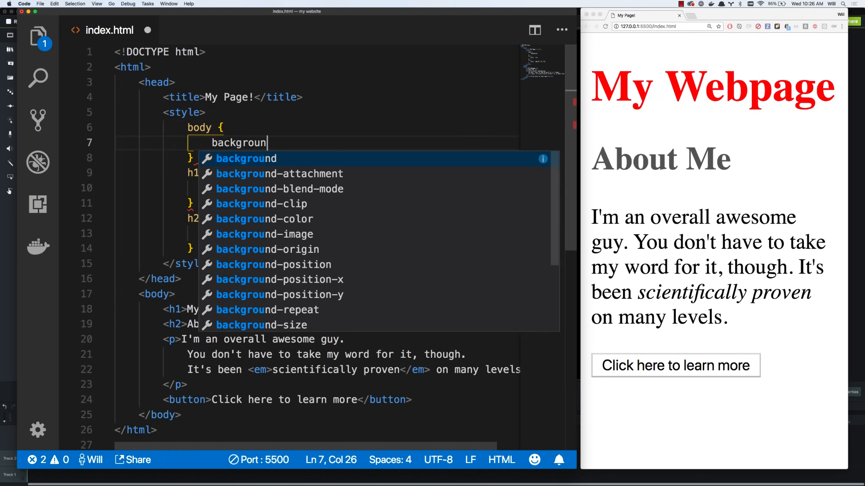
key("Tab")
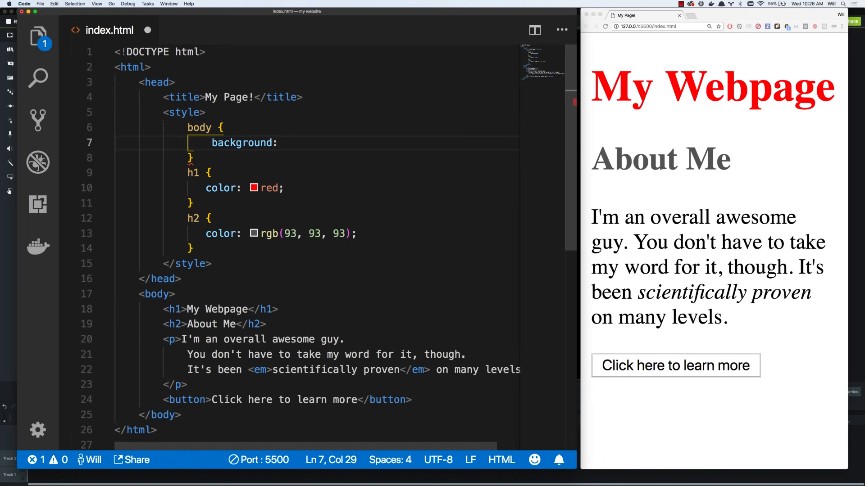
type("ba")
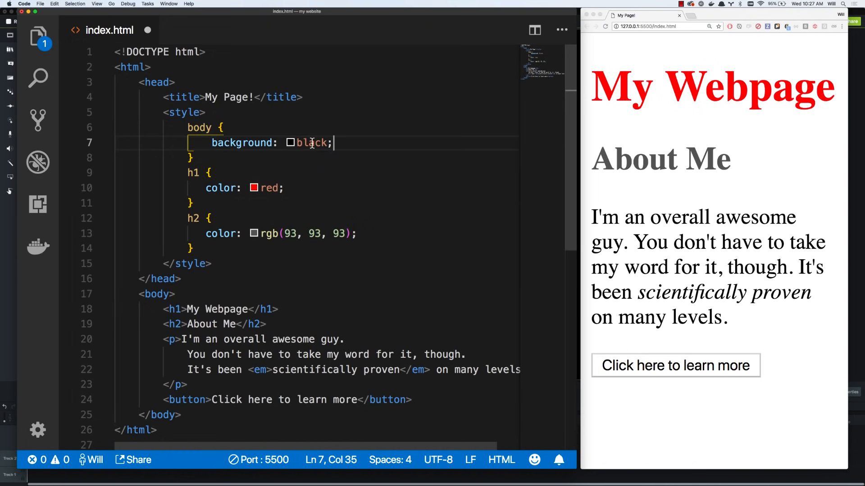
left_click(290, 142)
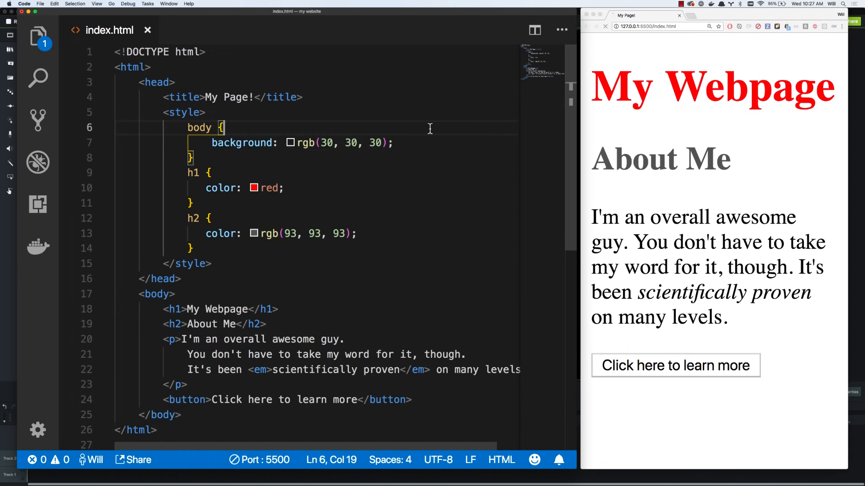
mouse_move(308, 145)
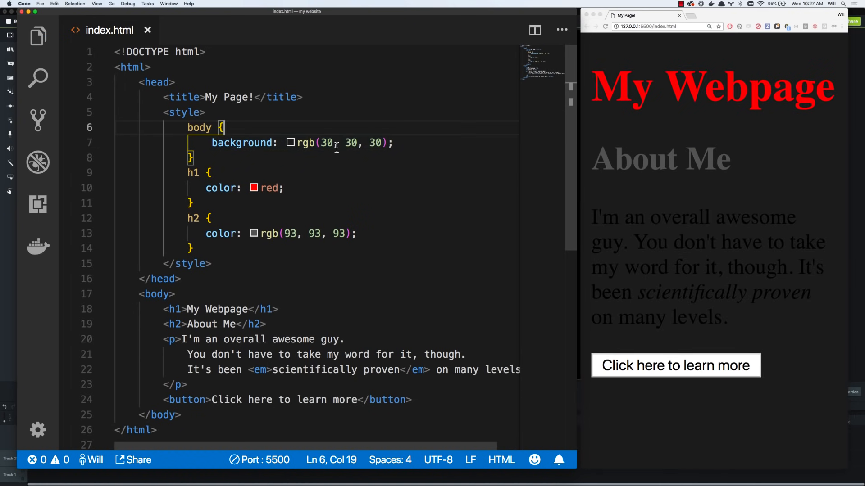
left_click(291, 143)
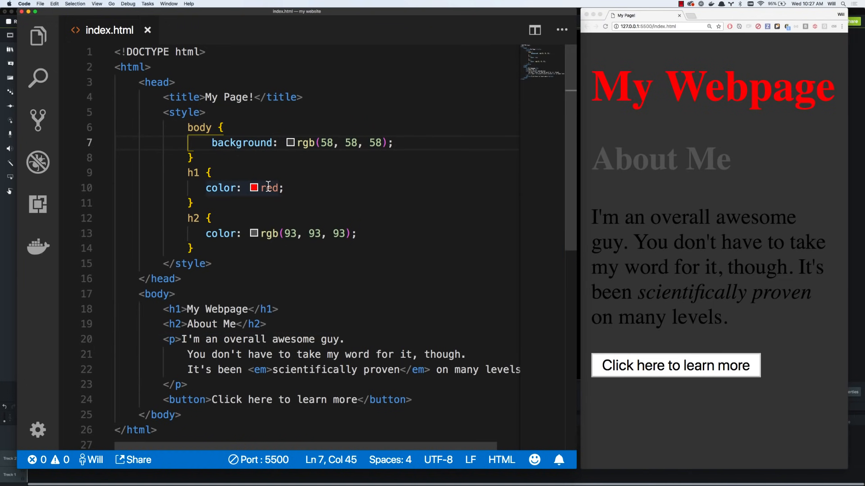
Set h1 color to bright blue rgb(0, 183, 255) and h2 to light gray rgb(158, 158, 158)
left_click(254, 188)
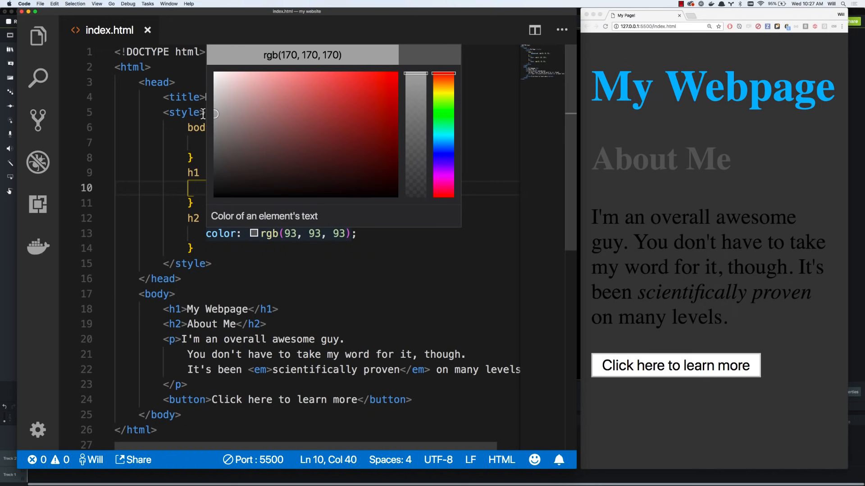
left_click(482, 211)
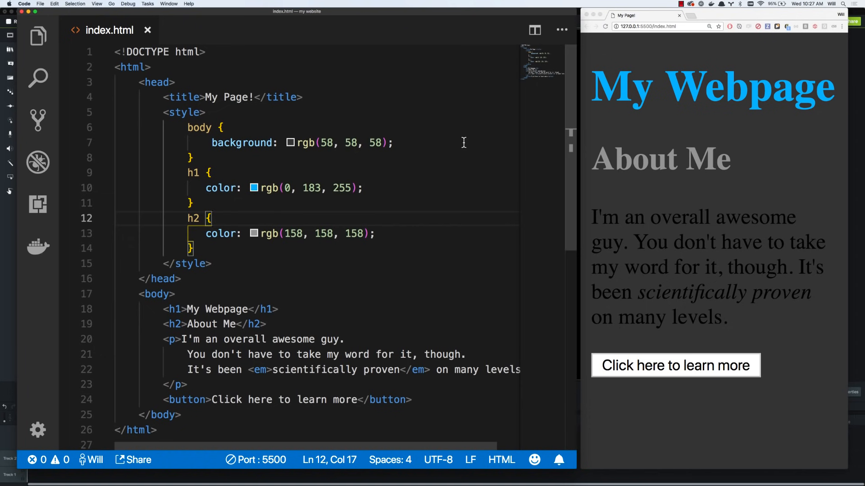
Add 'font-family: Helvetica Neue, Helvetica, Arial, sans-serif' to the body rule
key("Enter")
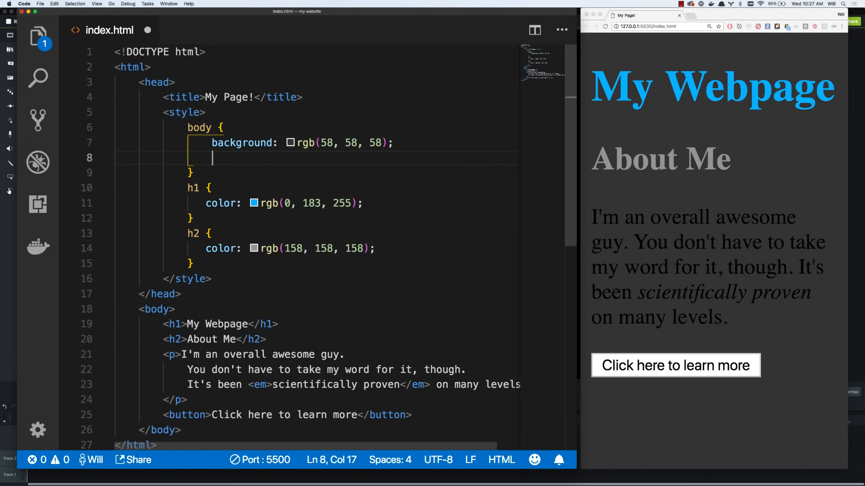
type("font-")
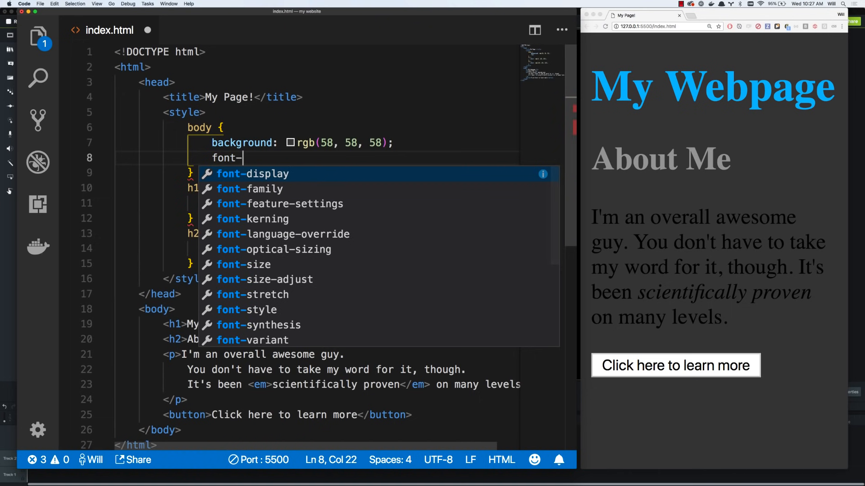
key("backspace")
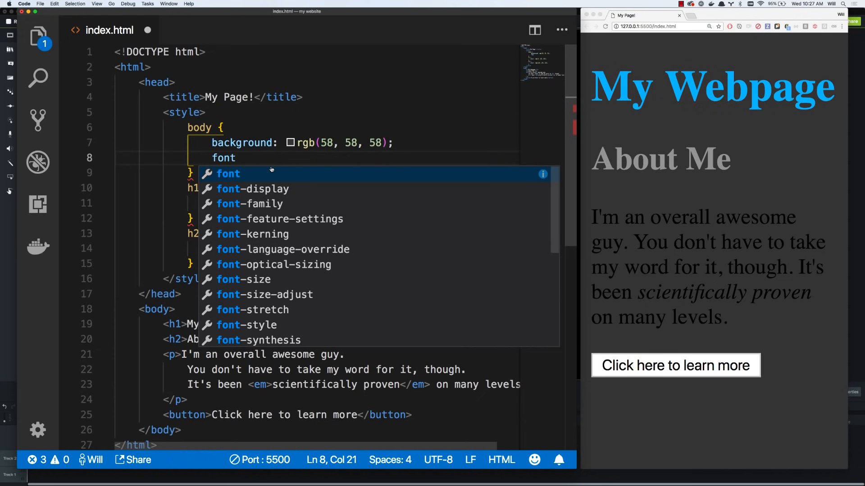
type("0-")
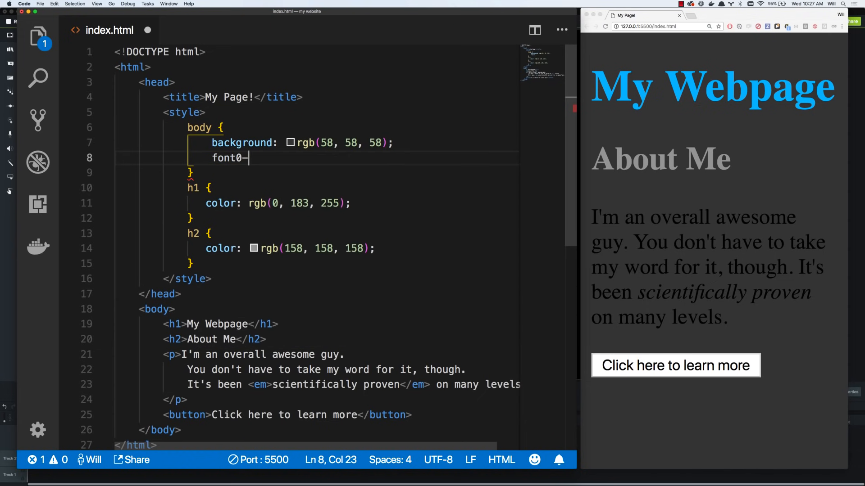
type("-family:")
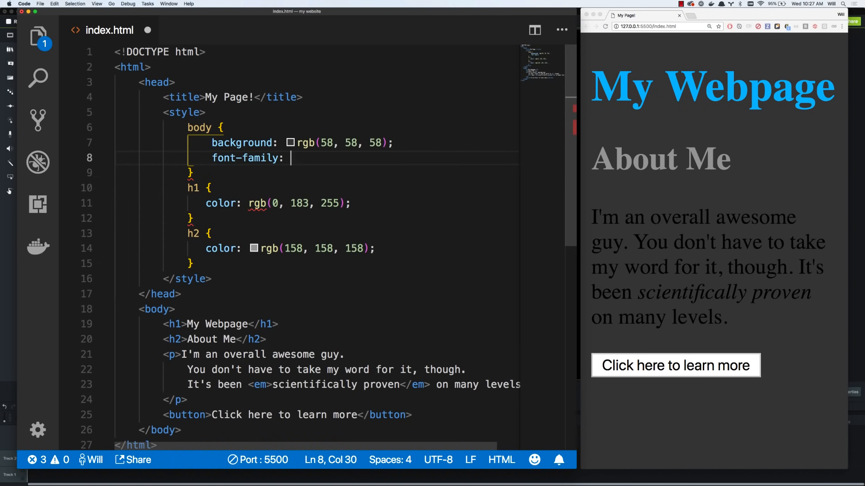
type("helvetica")
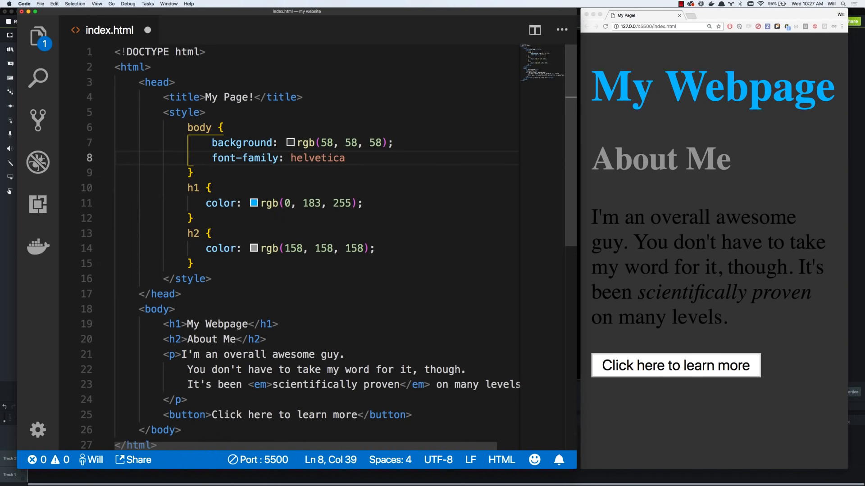
key("backspace")
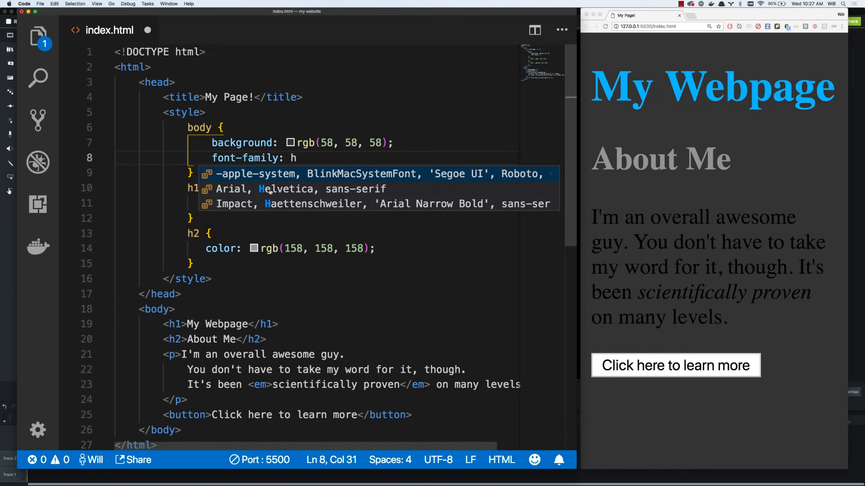
mouse_move(306, 157)
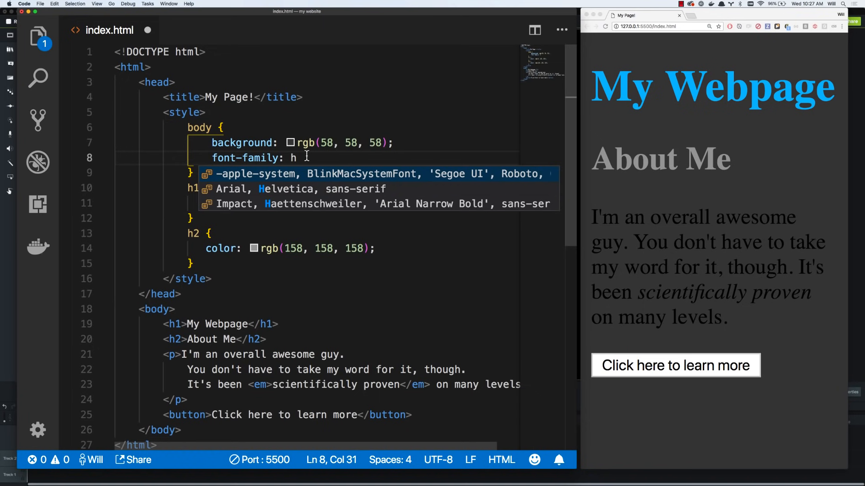
type("el")
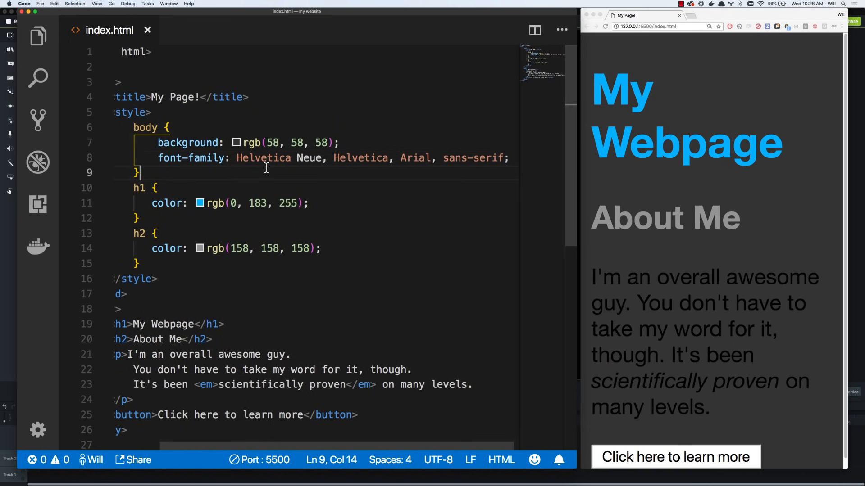
left_click(236, 157)
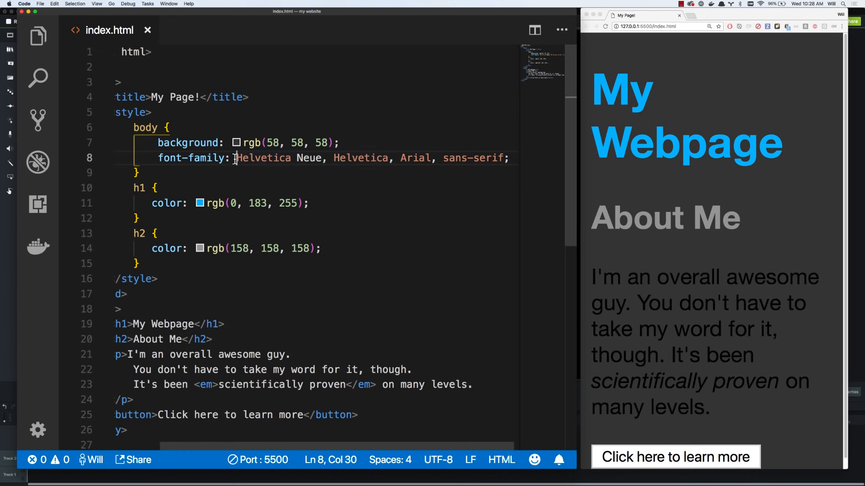
double_click(263, 157)
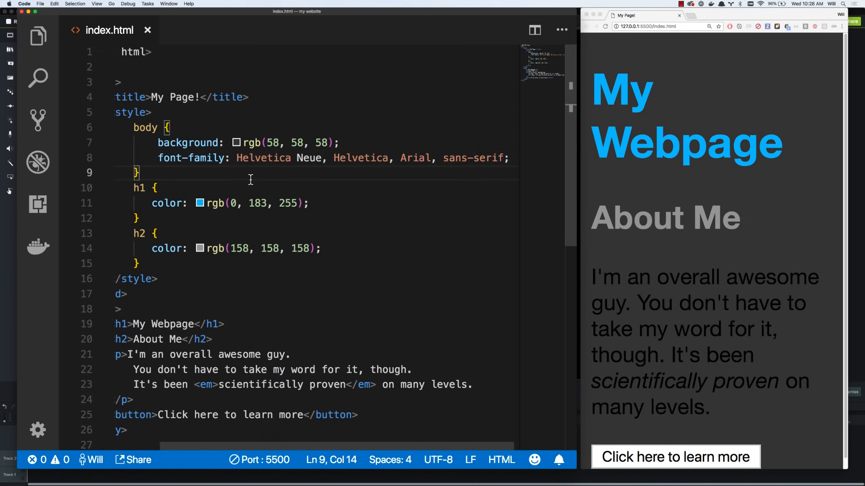
mouse_move(233, 157)
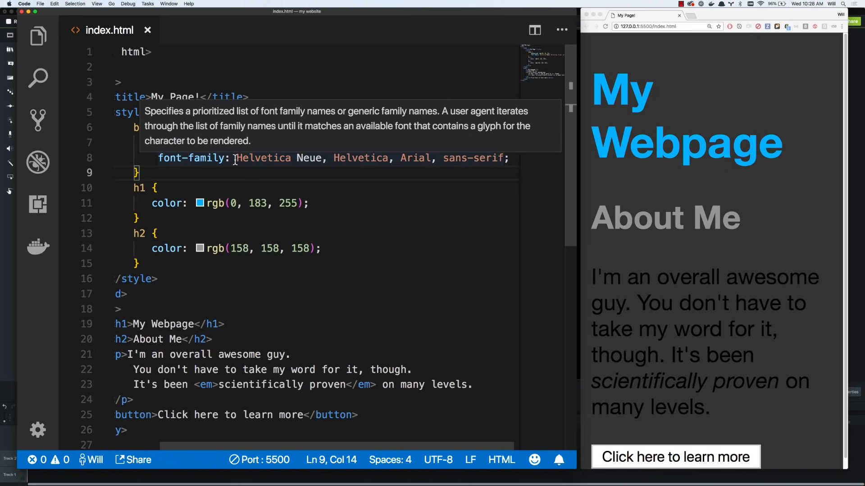
mouse_move(254, 202)
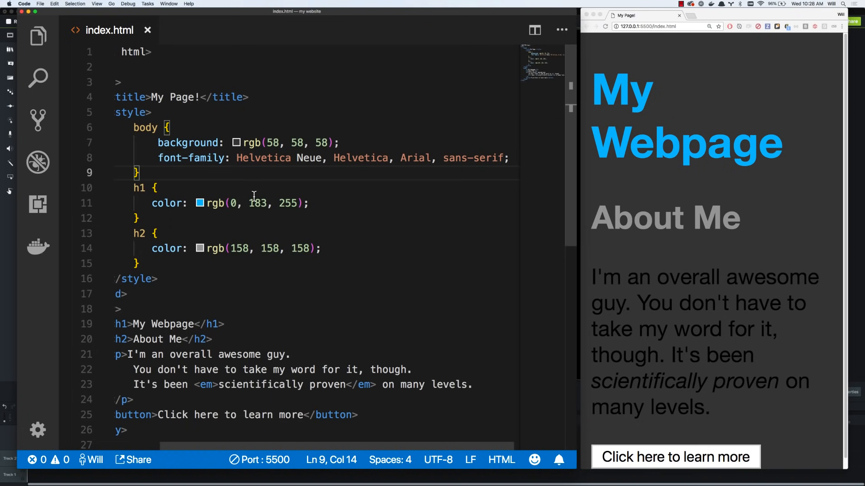
left_click(237, 158)
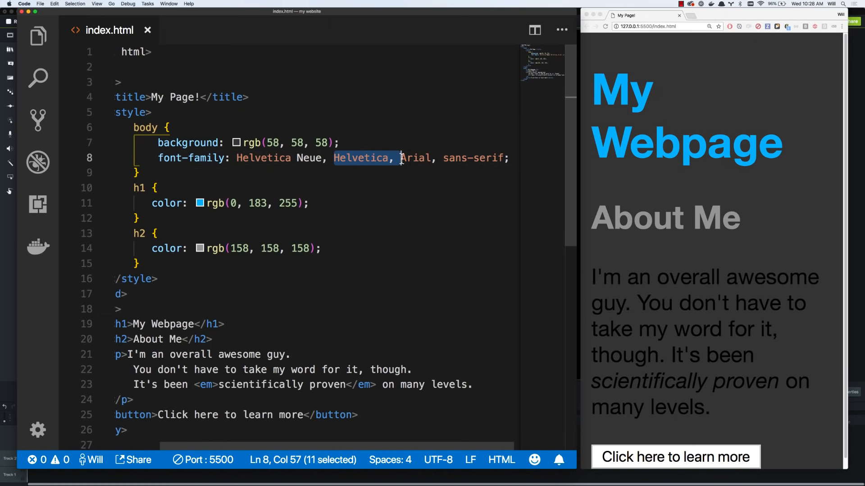
left_click(400, 158)
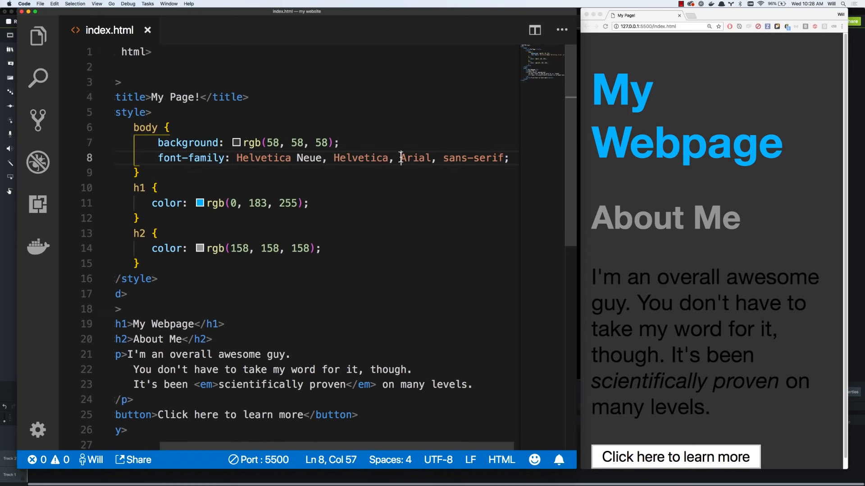
double_click(415, 157)
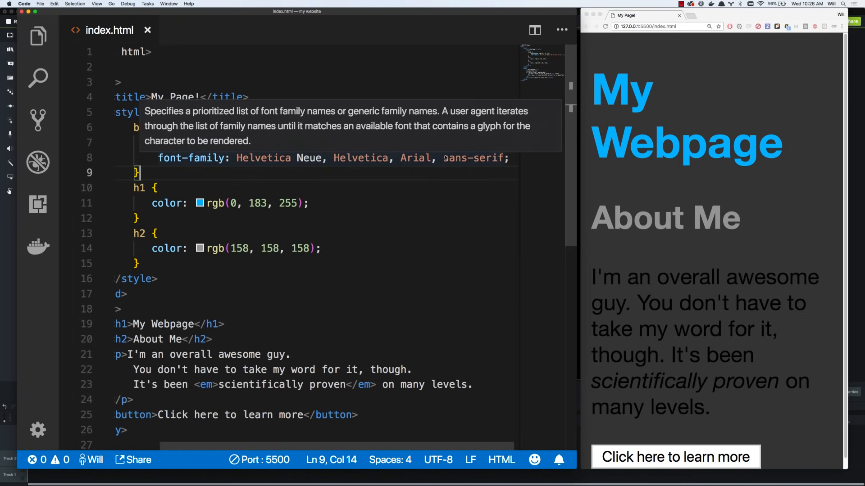
mouse_move(354, 179)
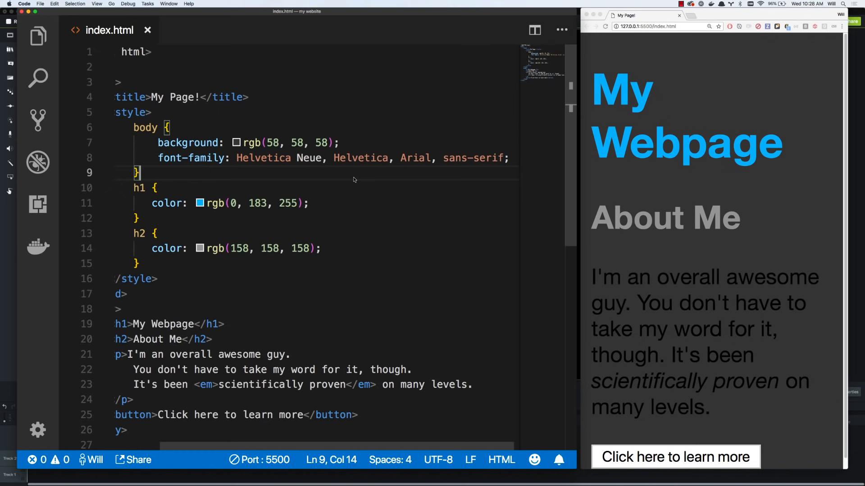
mouse_move(287, 168)
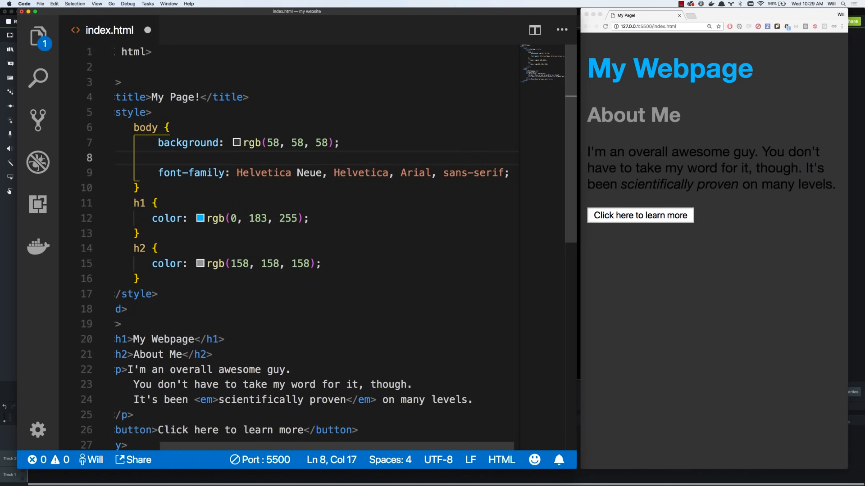
Add 'color: white' to the body rule and save
type("color: white;")
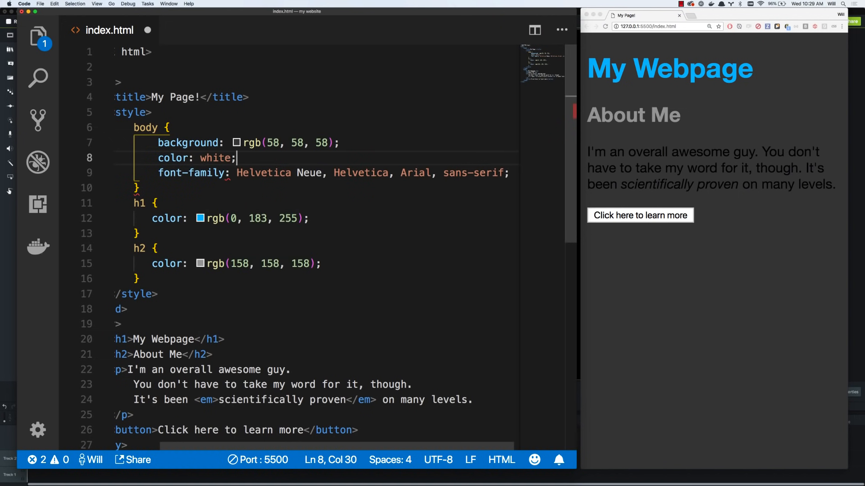
key("cmd+s")
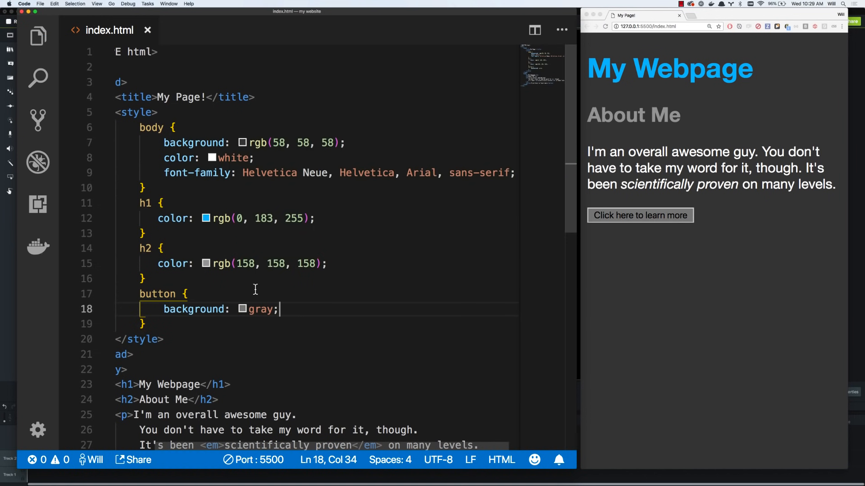
mouse_move(257, 315)
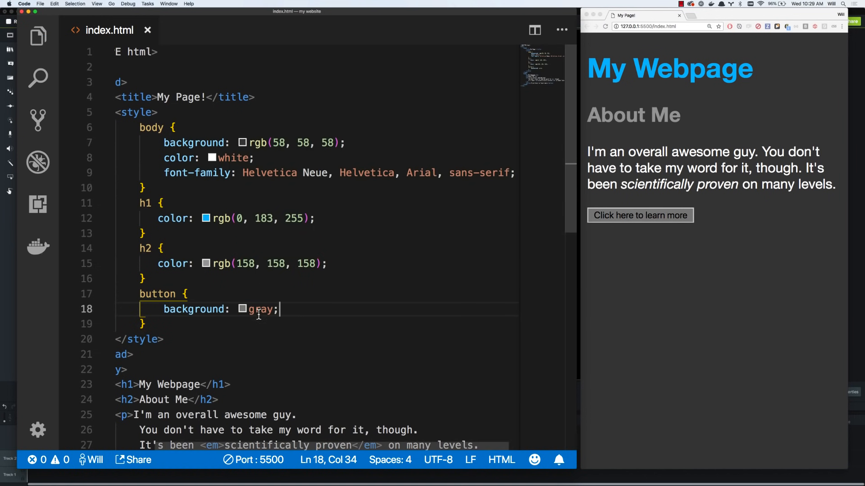
Add 'border: none' and 'color: white' to the button rule
type("border: none;")
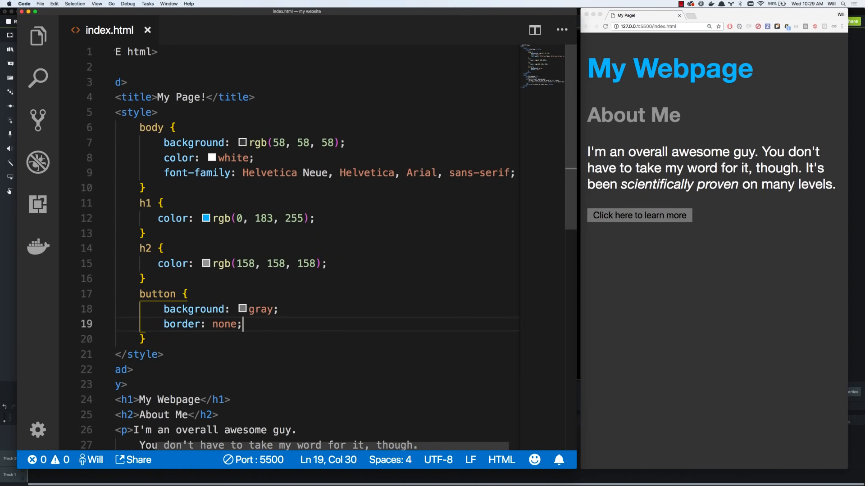
type("color: white;")
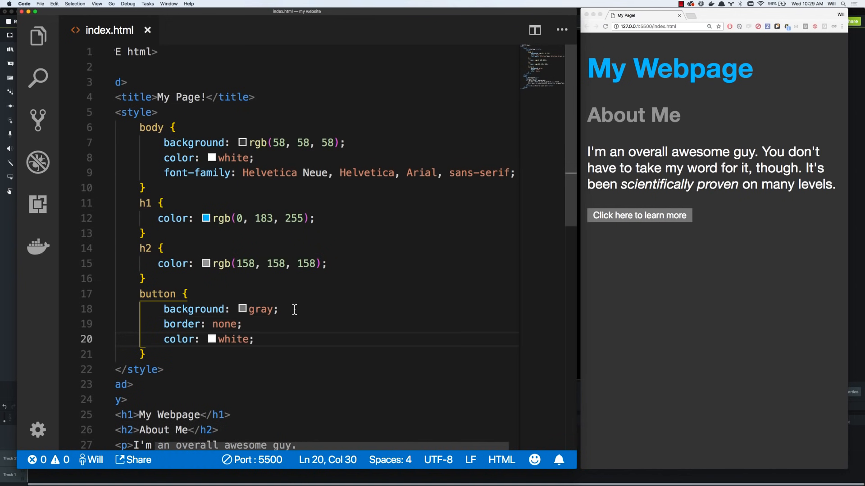
left_click(328, 218)
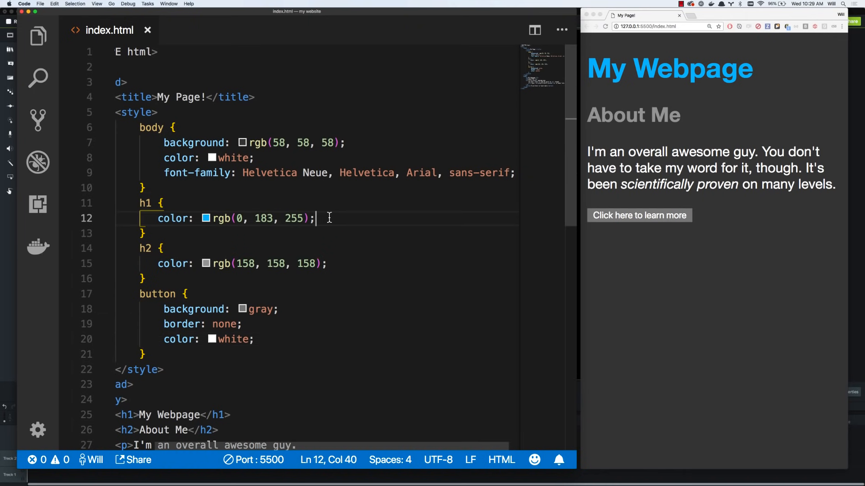
Add 'background: black' to the h1 rule
type("backgroun")
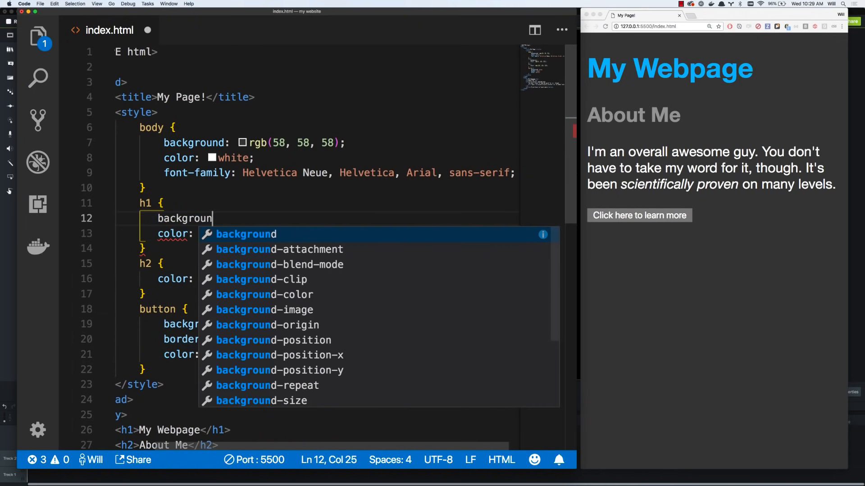
type(": bla")
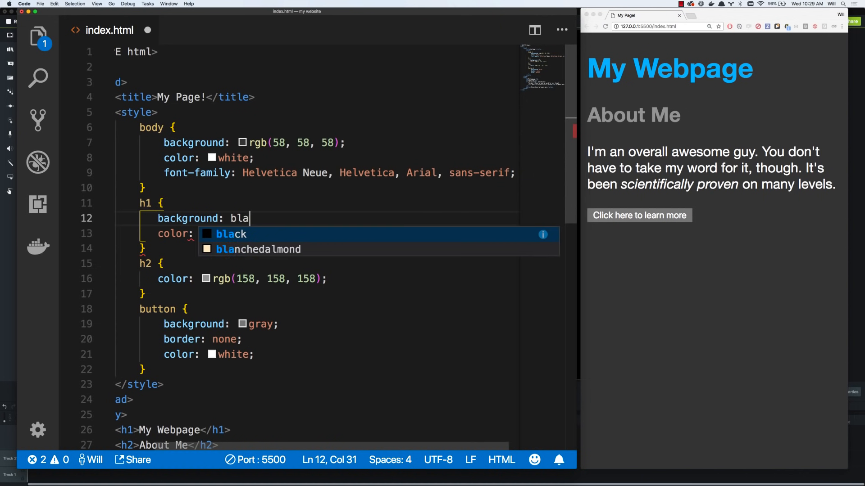
key("Tab")
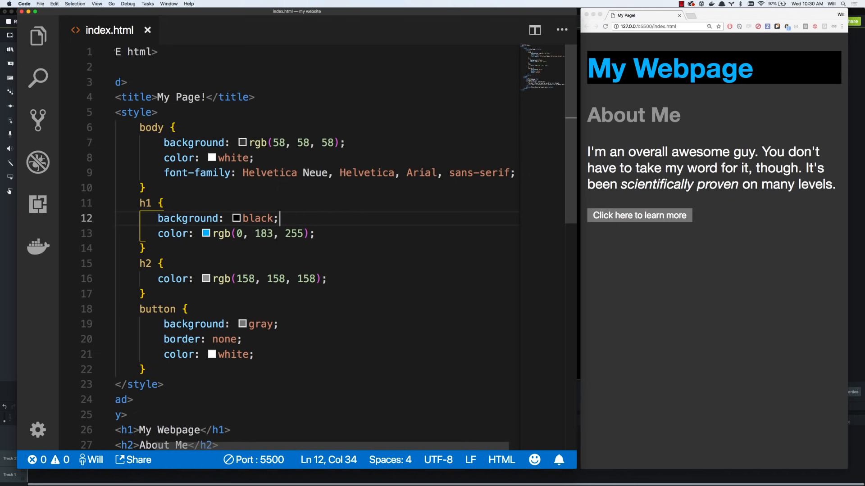
mouse_move(345, 225)
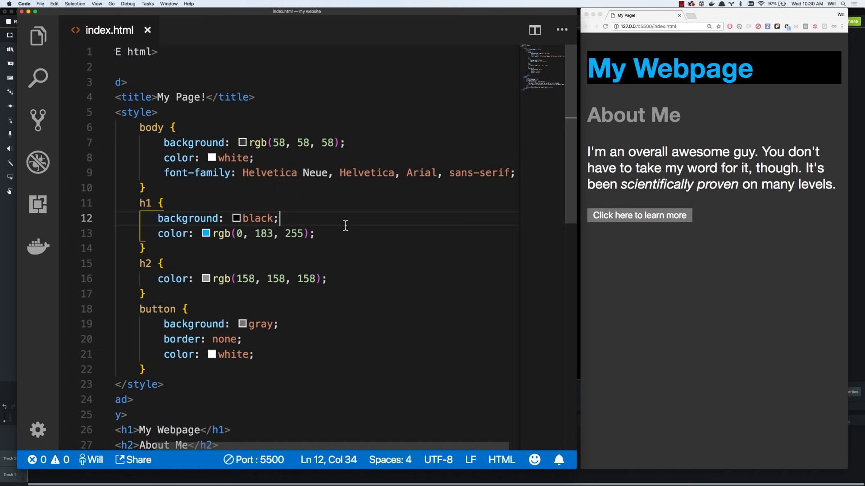
mouse_move(382, 224)
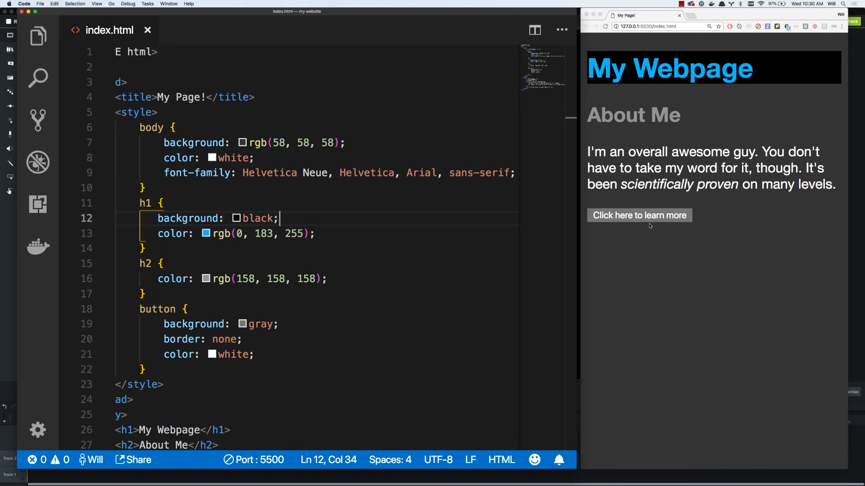
mouse_move(599, 226)
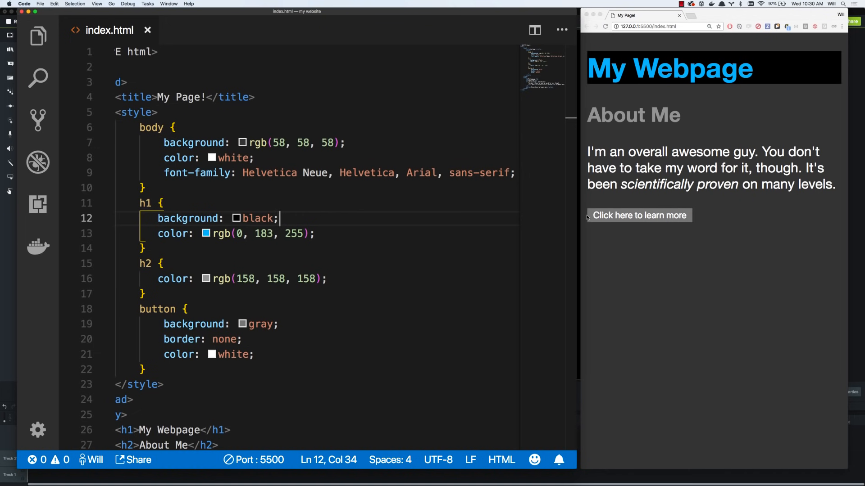
mouse_move(618, 241)
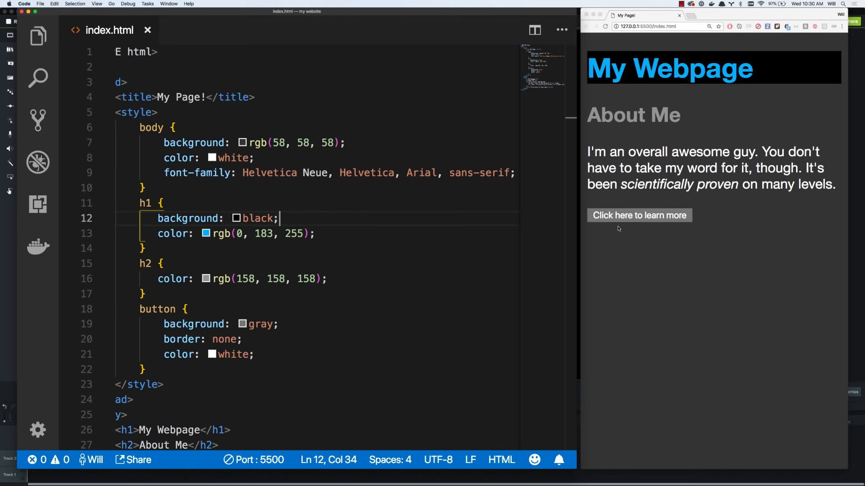
mouse_move(676, 245)
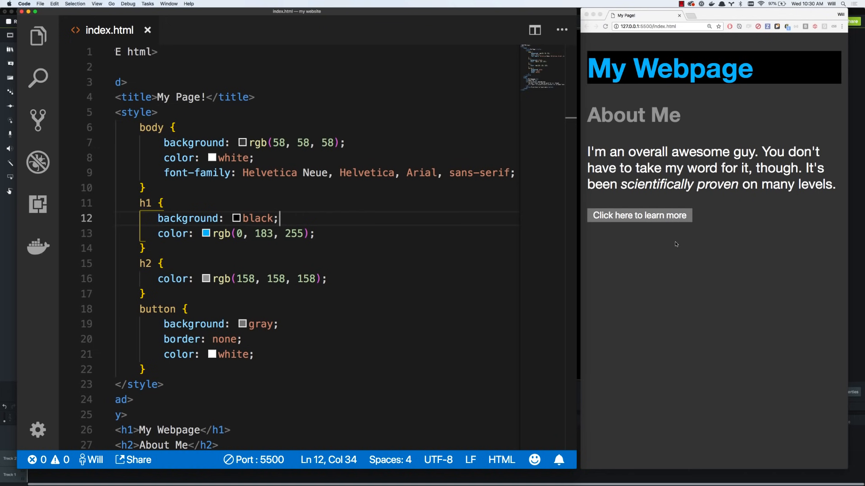
mouse_move(627, 244)
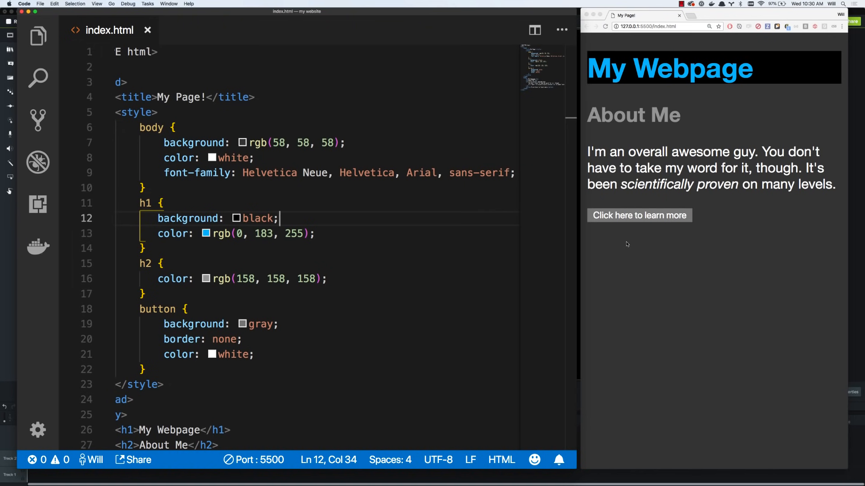
mouse_move(595, 216)
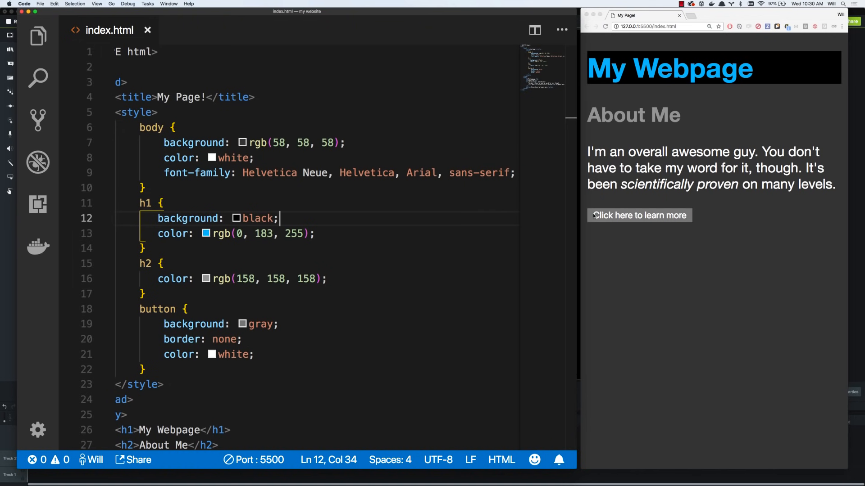